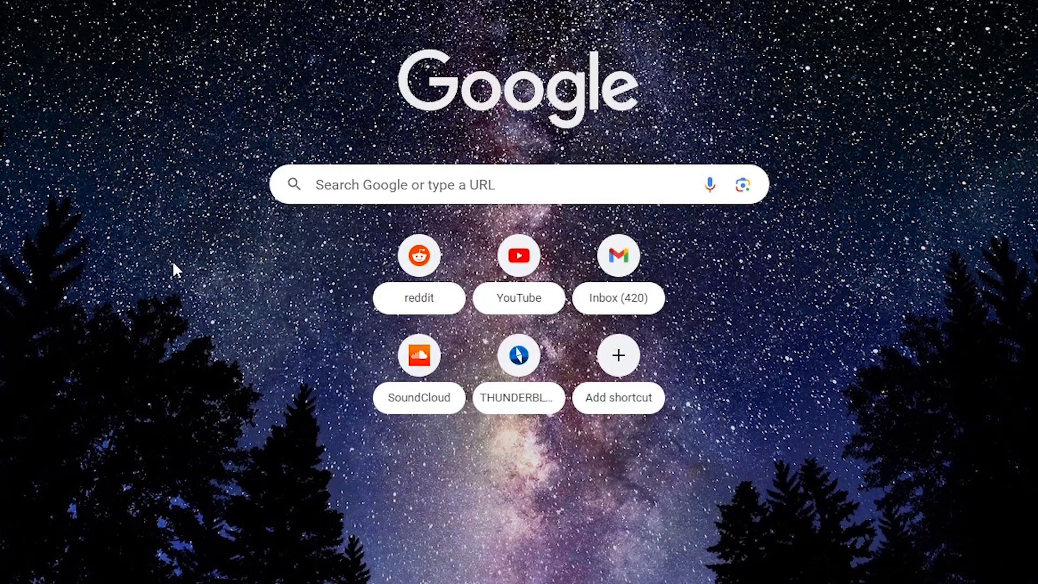
Search Google for 'where da models at???'.
{"action": "type", "text": "where d"}
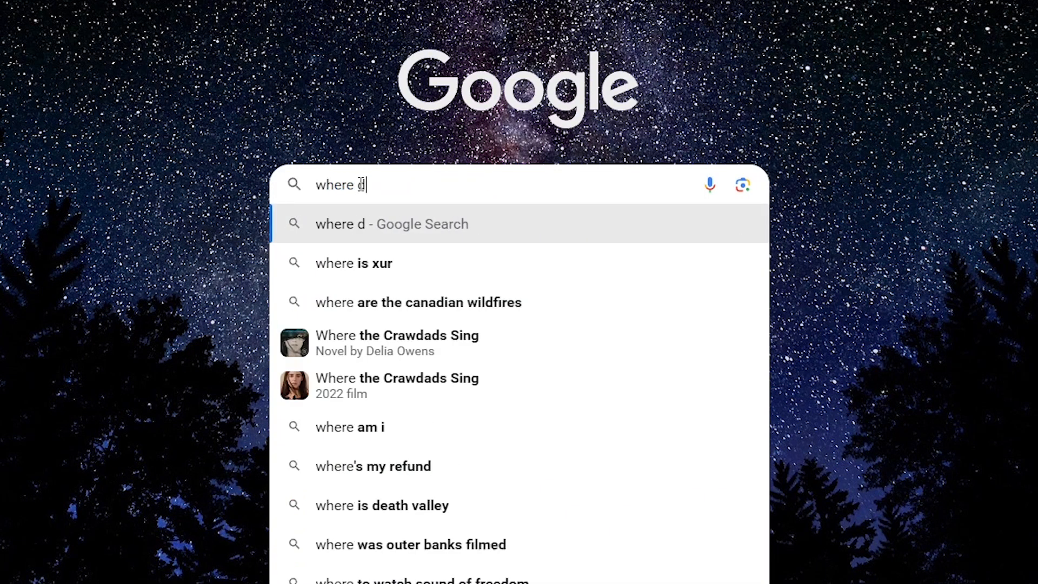
{"action": "type", "text": "a models at???"}
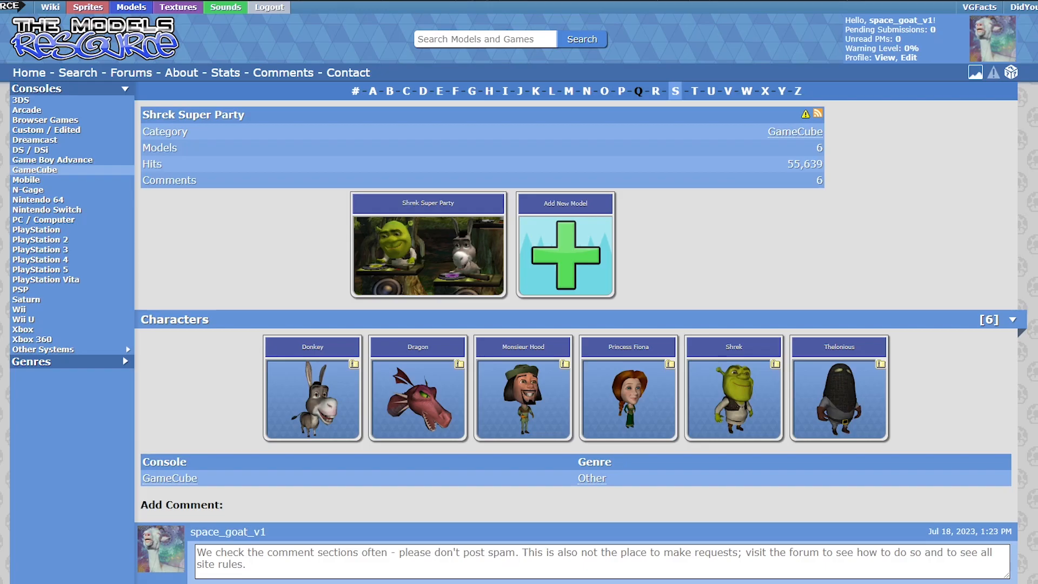
Go to Nintendo 64 > Super Mario 64 and scroll through its stage model pages.
{"action": "left_click", "coordinate": [38, 200]}
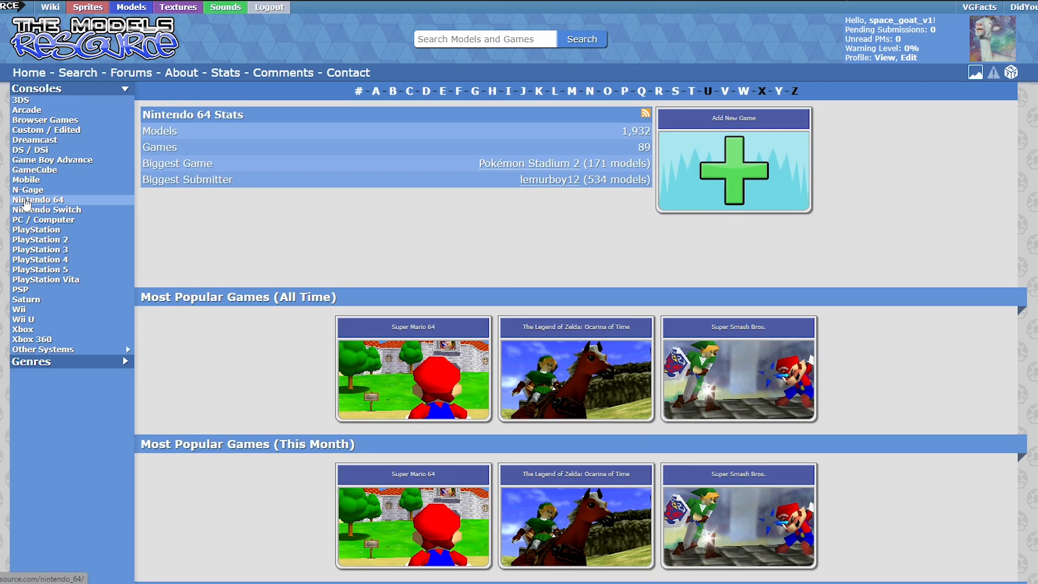
{"action": "left_click", "coordinate": [412, 368]}
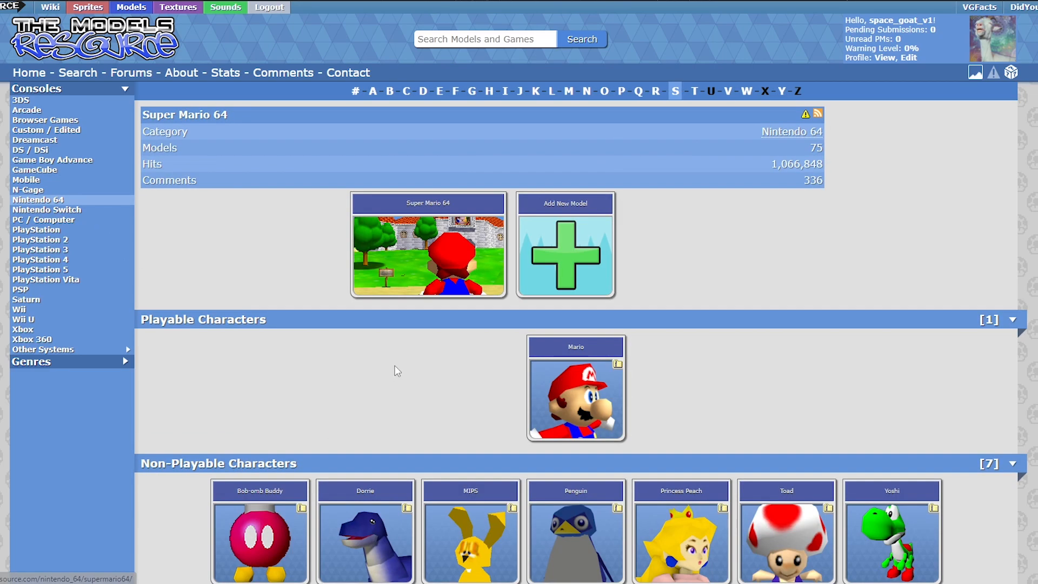
{"action": "scroll", "scroll_direction": "down", "scroll_amount": 3}
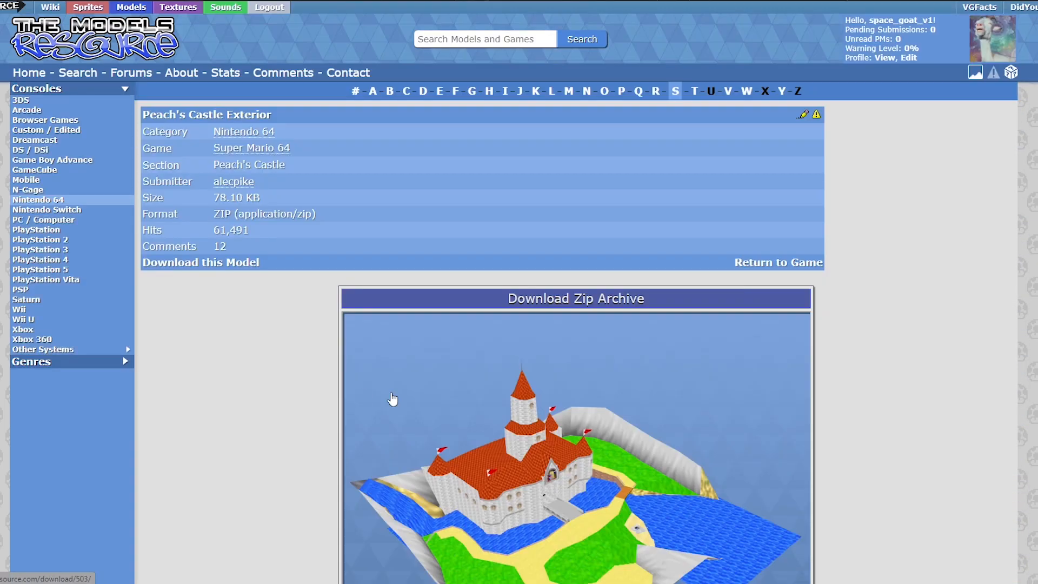
{"action": "scroll", "scroll_direction": "down", "scroll_amount": 3}
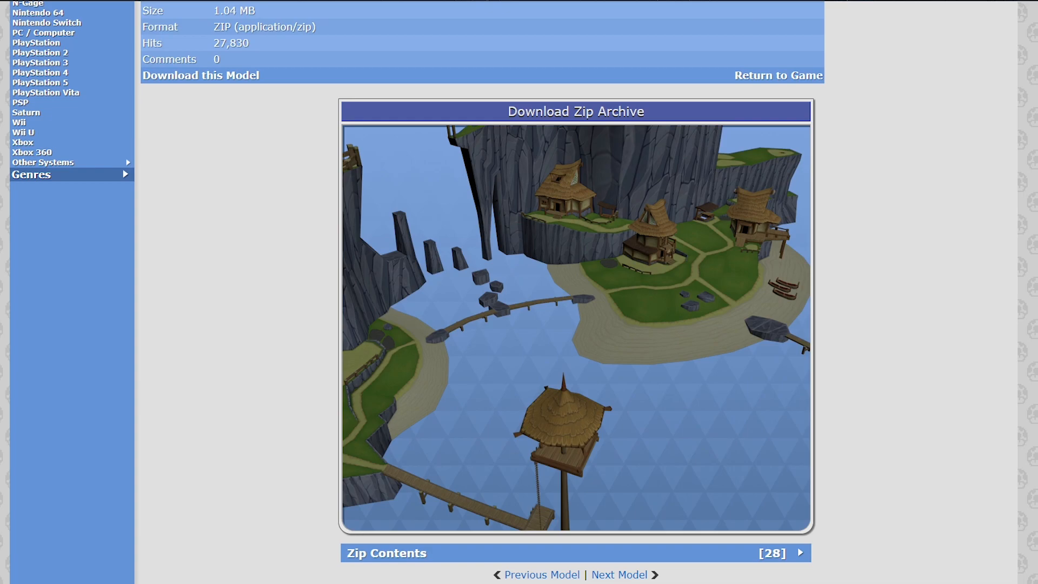
{"action": "mouse_move", "coordinate": [953, 297]}
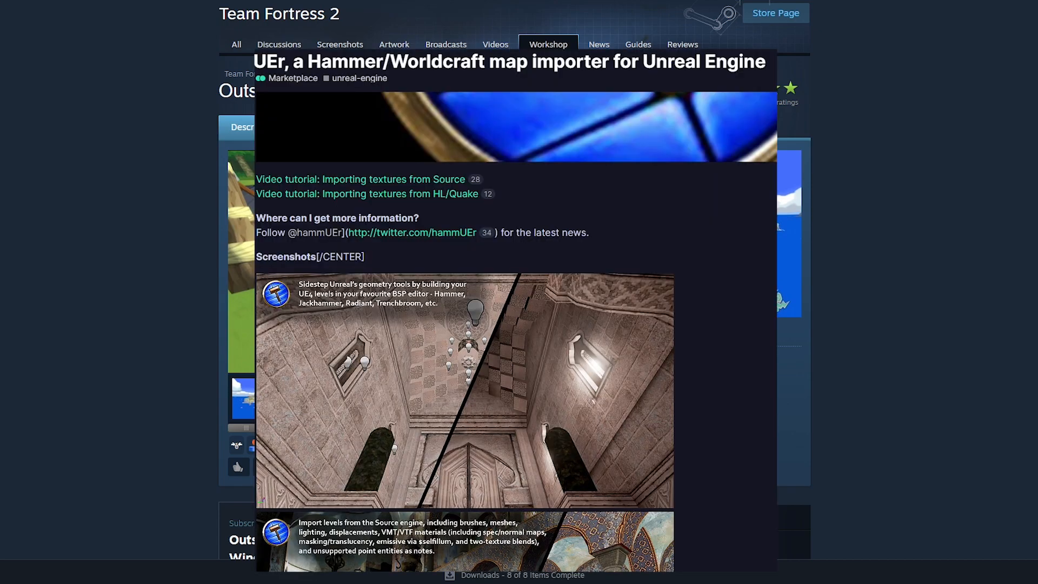
Scroll the Outset Island map mod page on GameBanana down to its Files section.
{"action": "scroll", "scroll_direction": "down", "scroll_amount": 3}
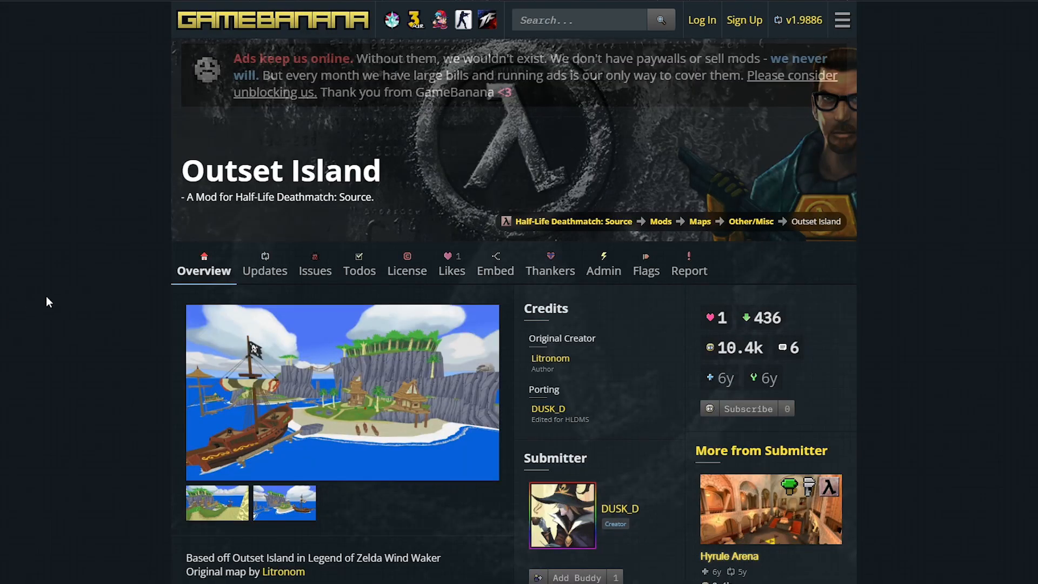
{"action": "scroll", "scroll_direction": "down", "scroll_amount": 3}
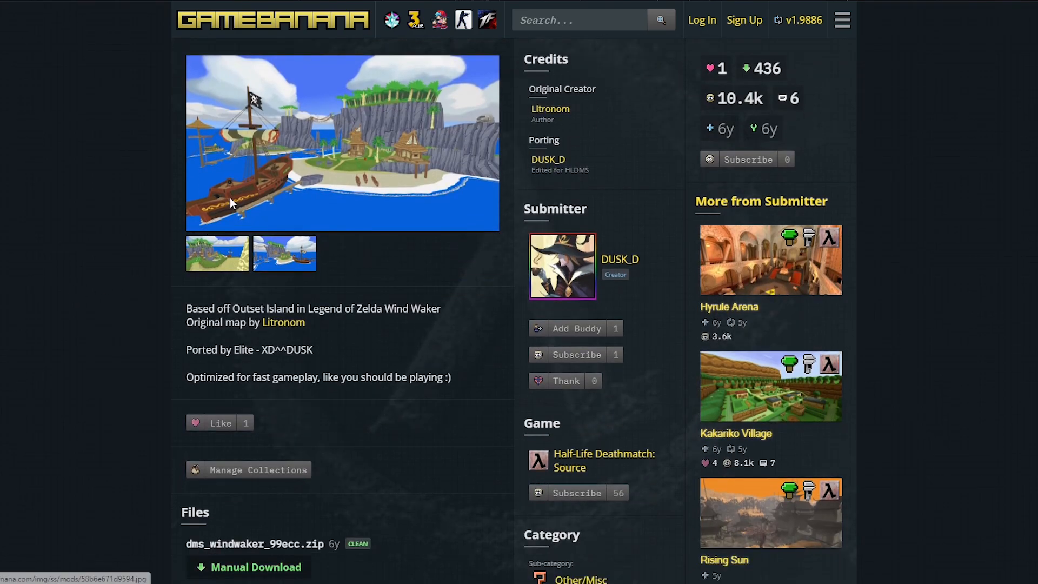
{"action": "left_click", "coordinate": [342, 142]}
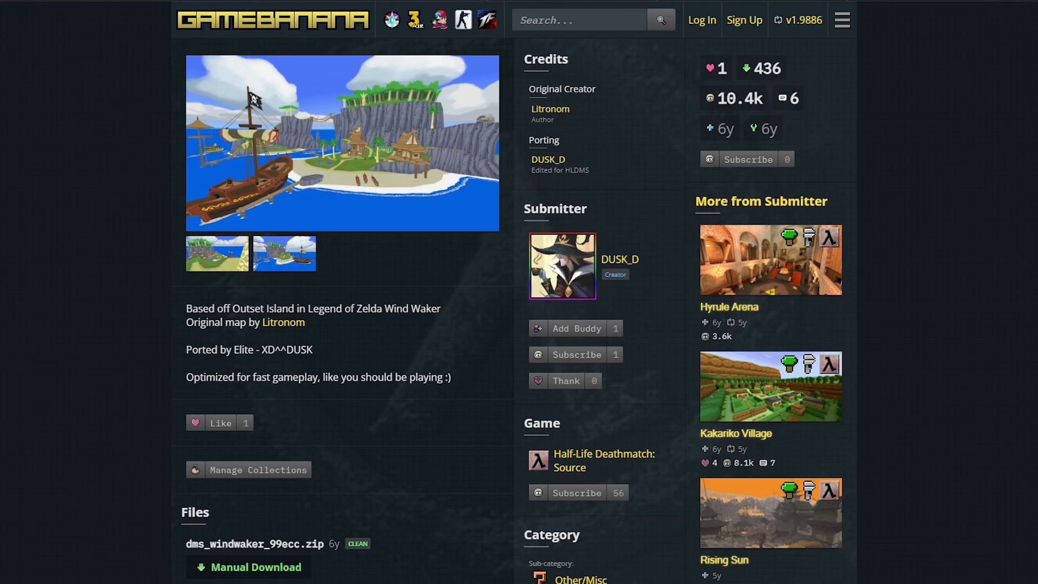
{"action": "scroll", "scroll_direction": "up", "scroll_amount": 3}
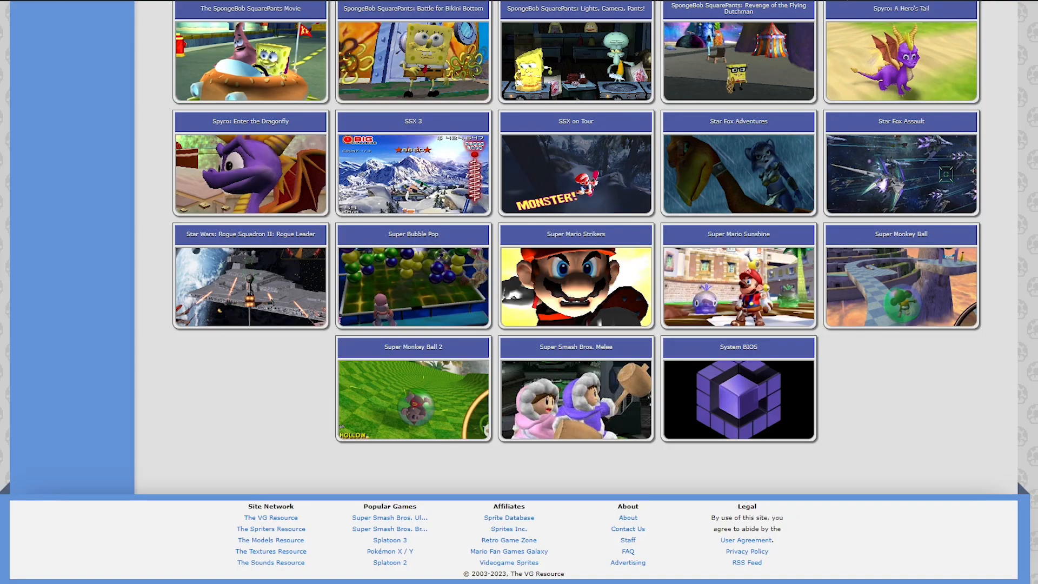
Open Scooby-Doo: Mystery Mayhem and view the Shaggy character model download page.
{"action": "scroll", "scroll_direction": "up", "scroll_amount": 3}
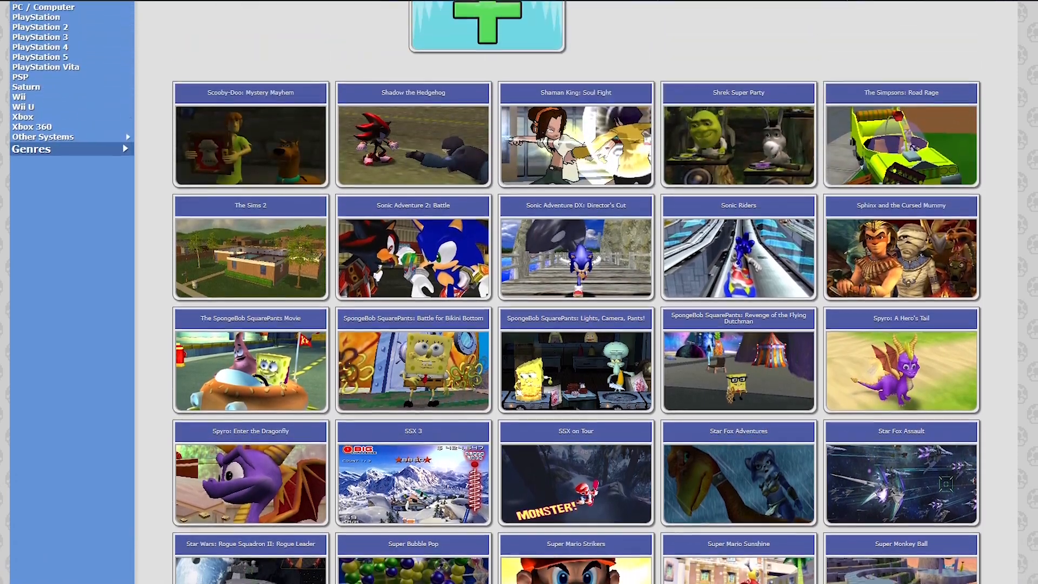
{"action": "left_click", "coordinate": [251, 145]}
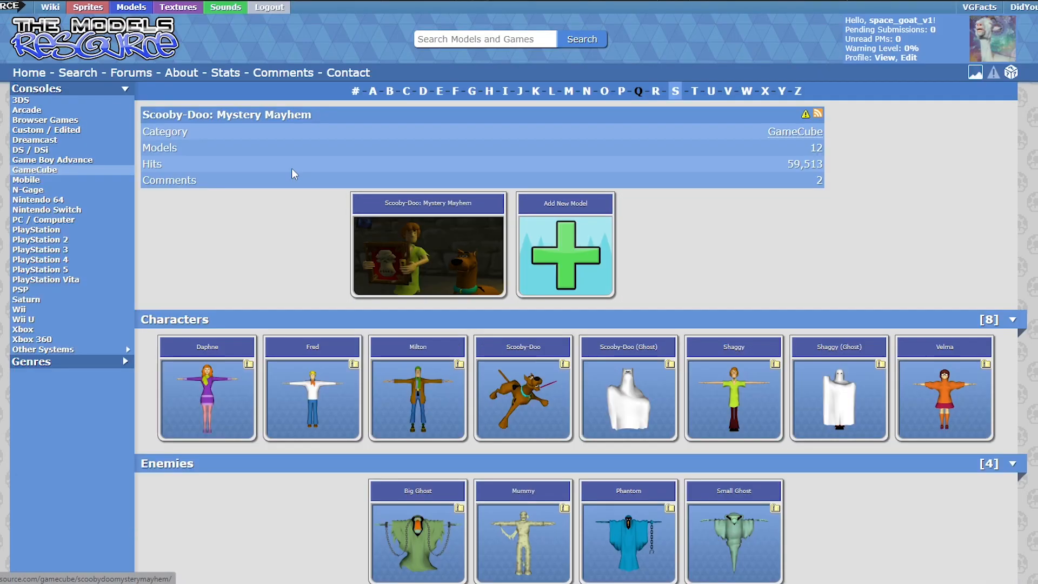
{"action": "left_click", "coordinate": [734, 387]}
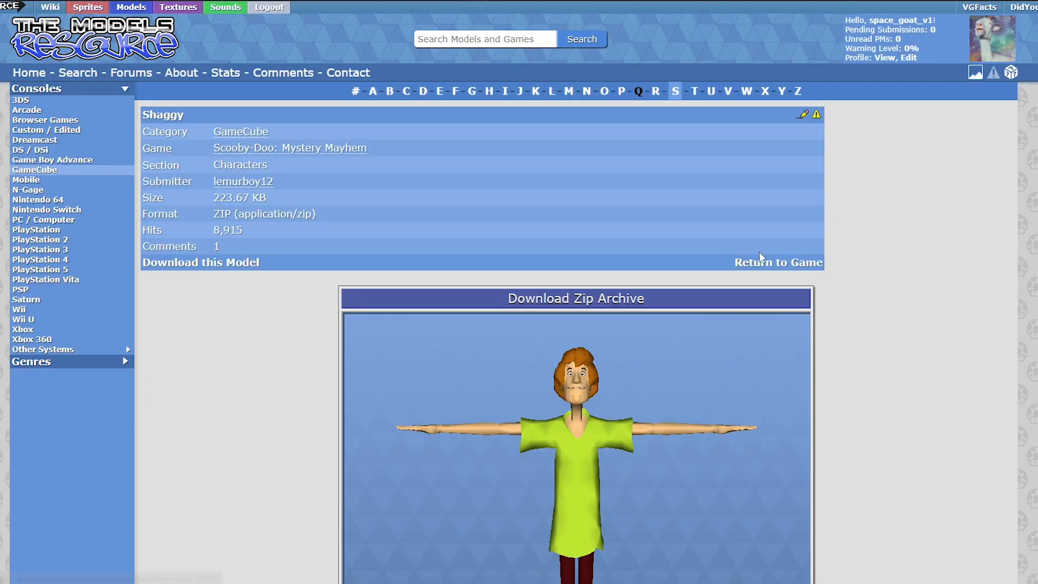
{"action": "scroll", "scroll_direction": "down", "scroll_amount": 3}
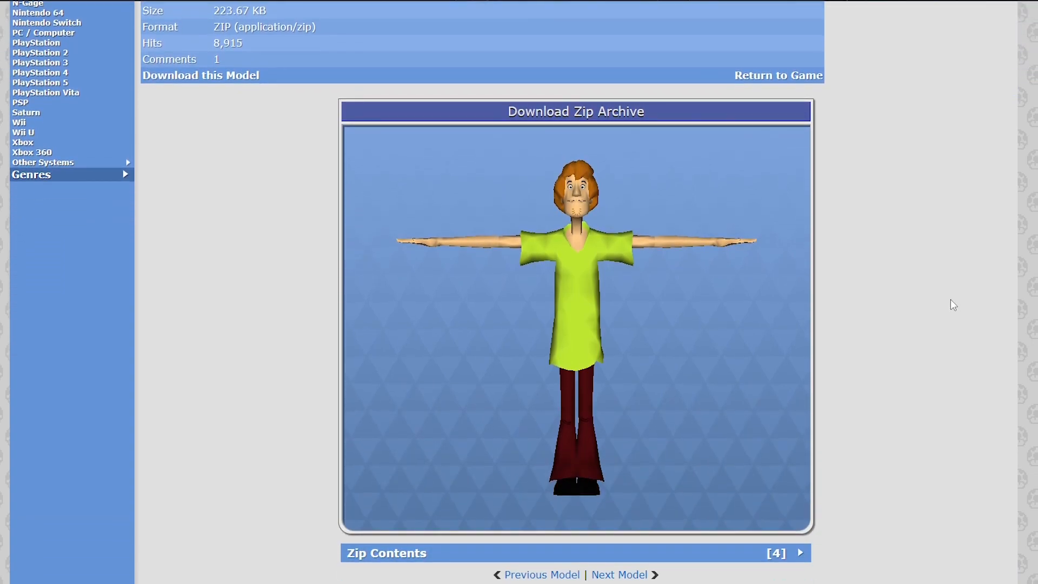
{"action": "mouse_move", "coordinate": [951, 297]}
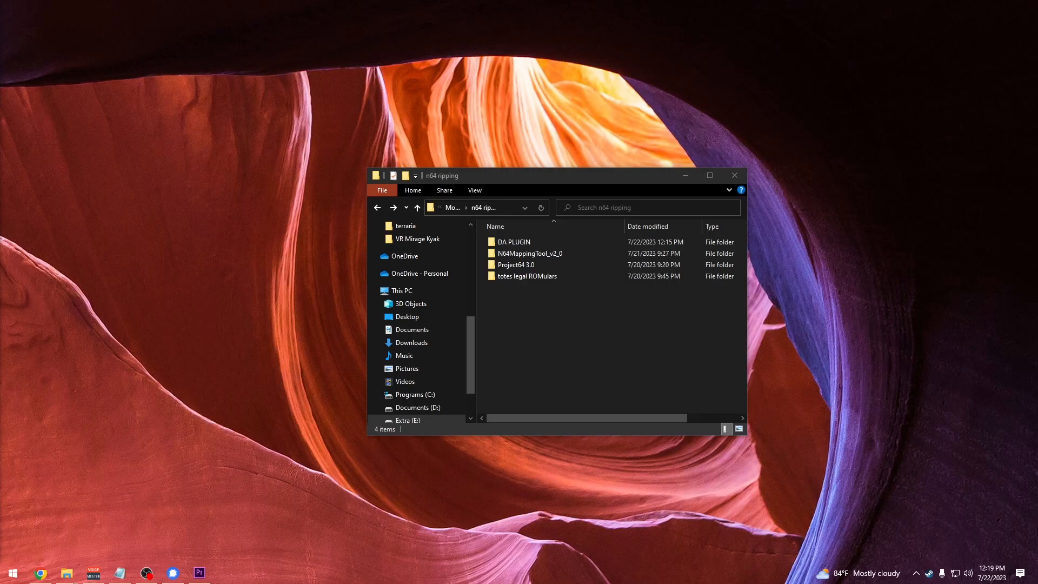
{"action": "mouse_move", "coordinate": [492, 466]}
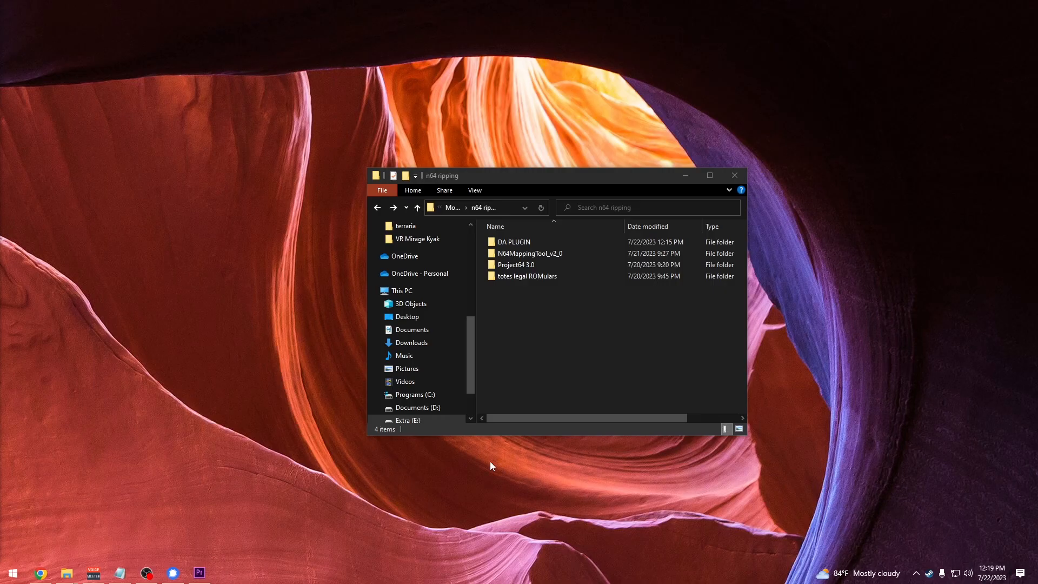
{"action": "mouse_move", "coordinate": [825, 412]}
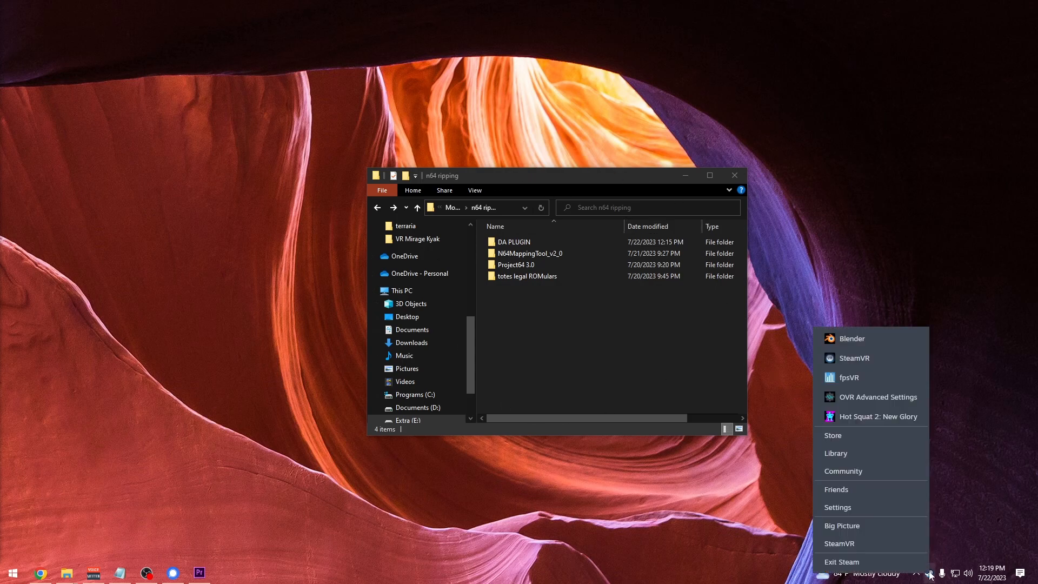
{"action": "mouse_move", "coordinate": [871, 338]}
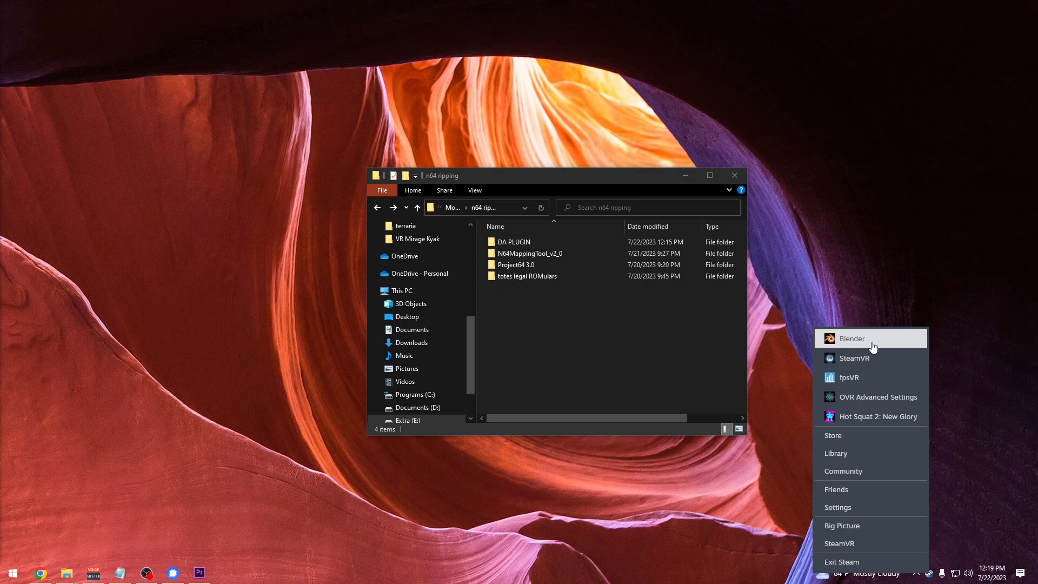
Dismiss the Steam menu and open the Project64 3.0 folder inside n64 ripping.
{"action": "left_click", "coordinate": [516, 265]}
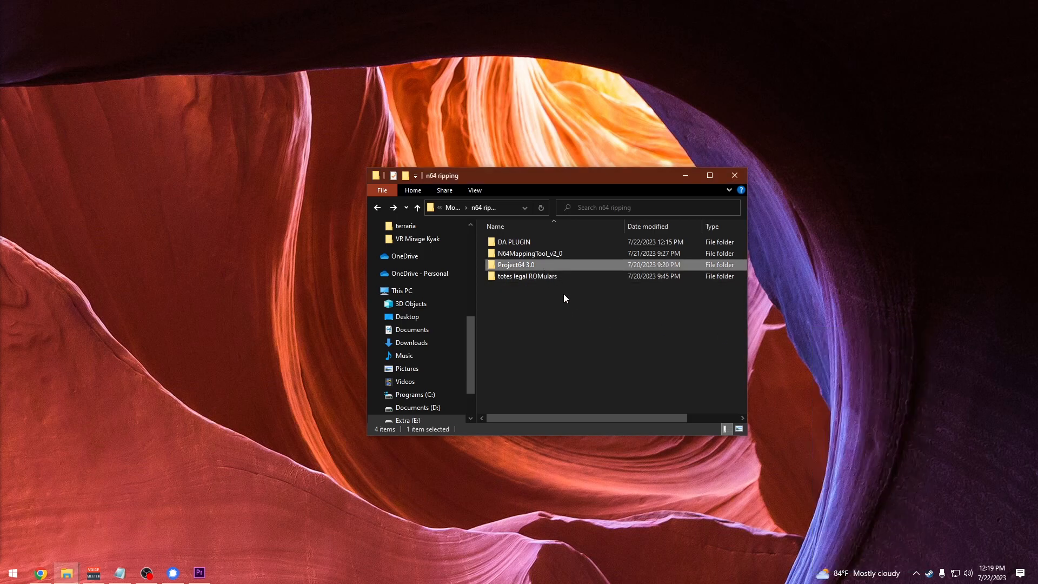
{"action": "left_click", "coordinate": [513, 242]}
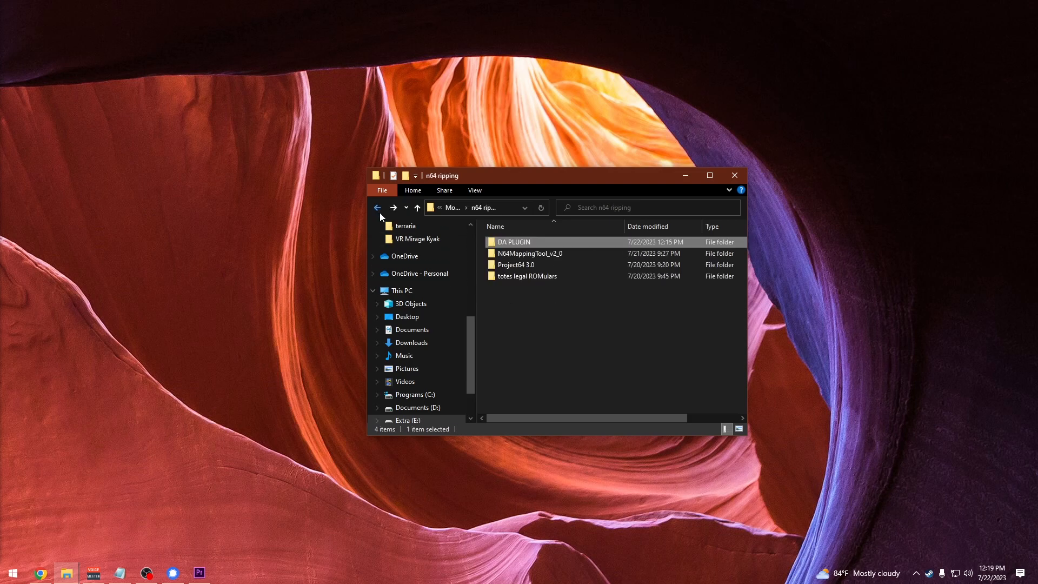
{"action": "left_click", "coordinate": [530, 253]}
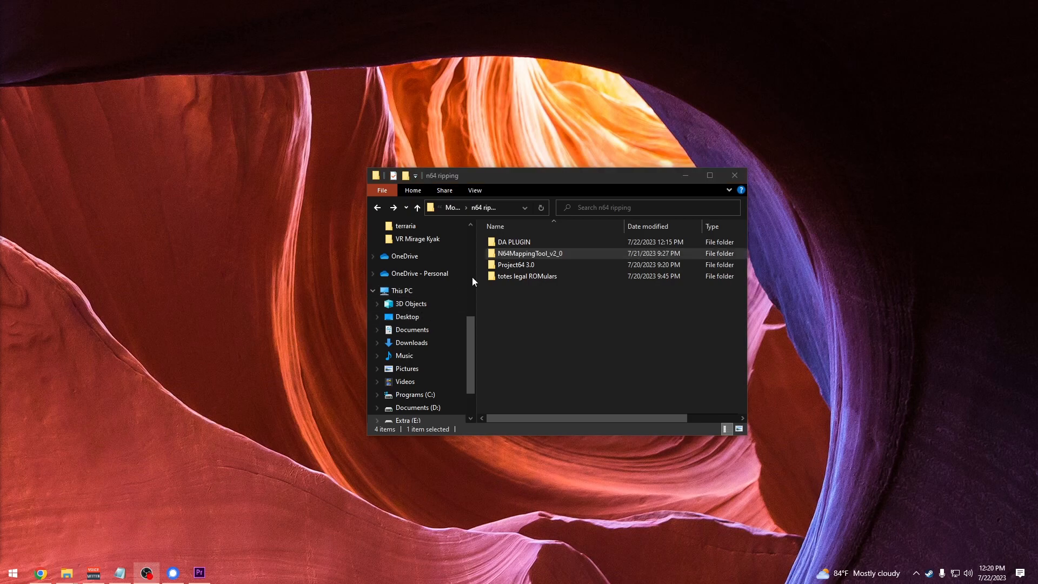
{"action": "double_click", "coordinate": [517, 264]}
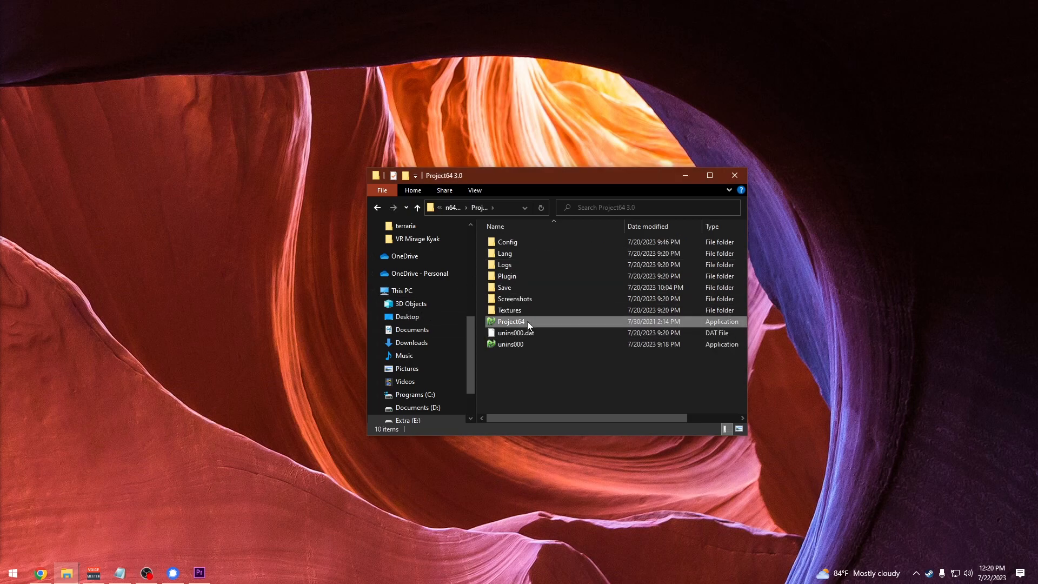
Check the plugin dll in the DA PLUGIN folder, then launch Project64.
{"action": "double_click", "coordinate": [510, 321]}
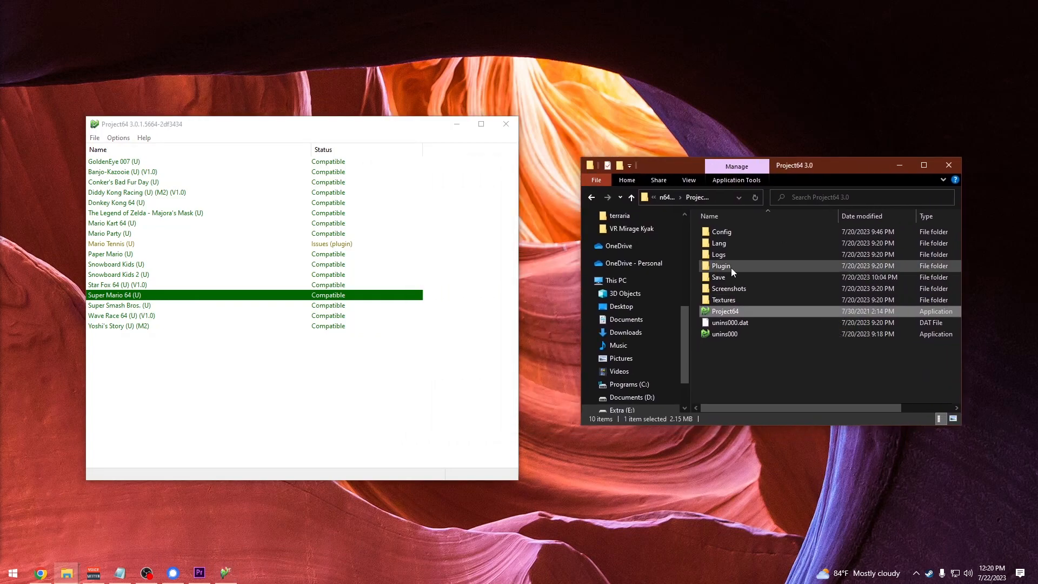
{"action": "double_click", "coordinate": [720, 266]}
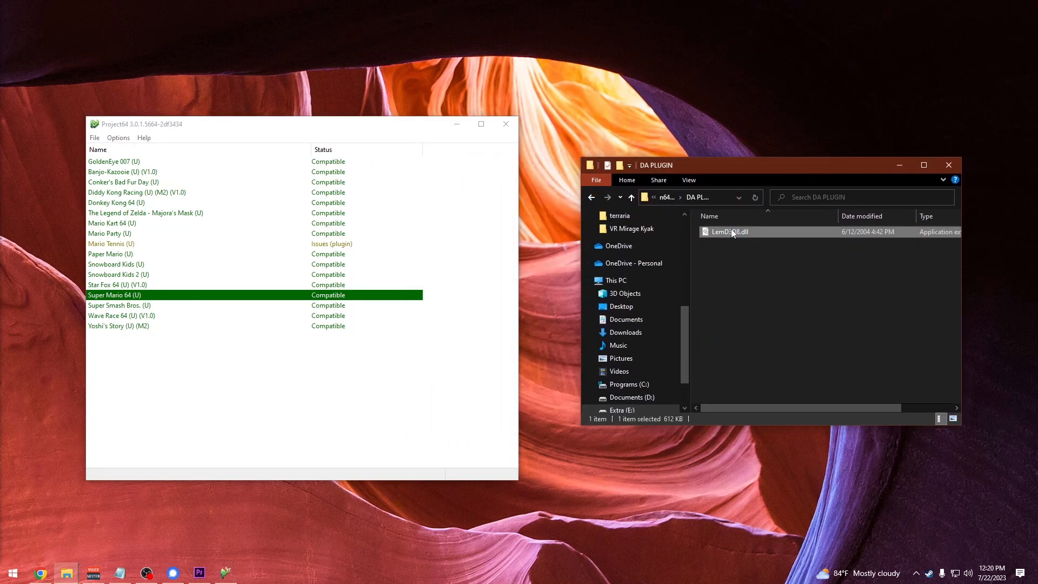
{"action": "left_click", "coordinate": [629, 196]}
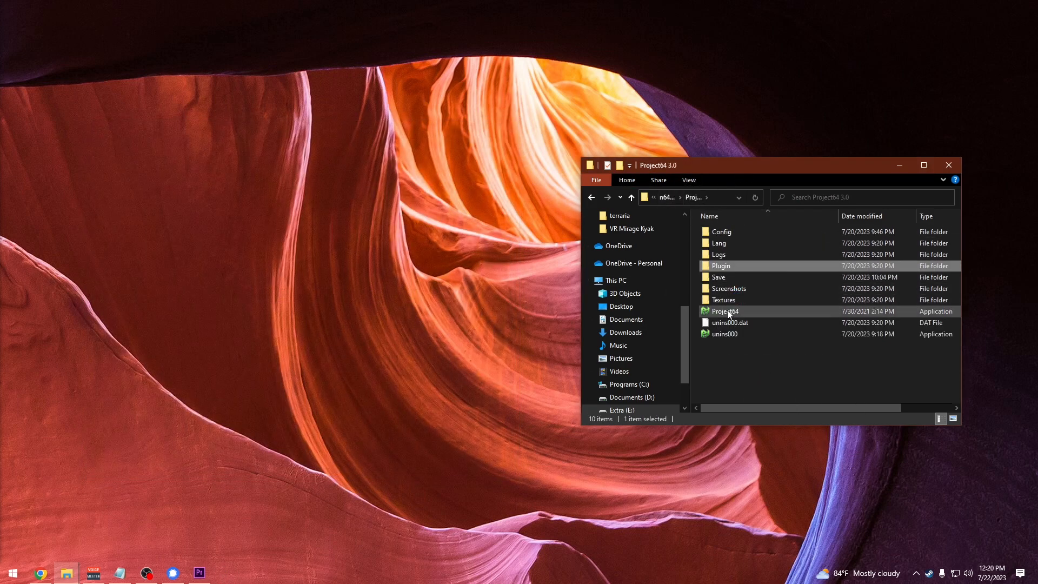
{"action": "double_click", "coordinate": [725, 312]}
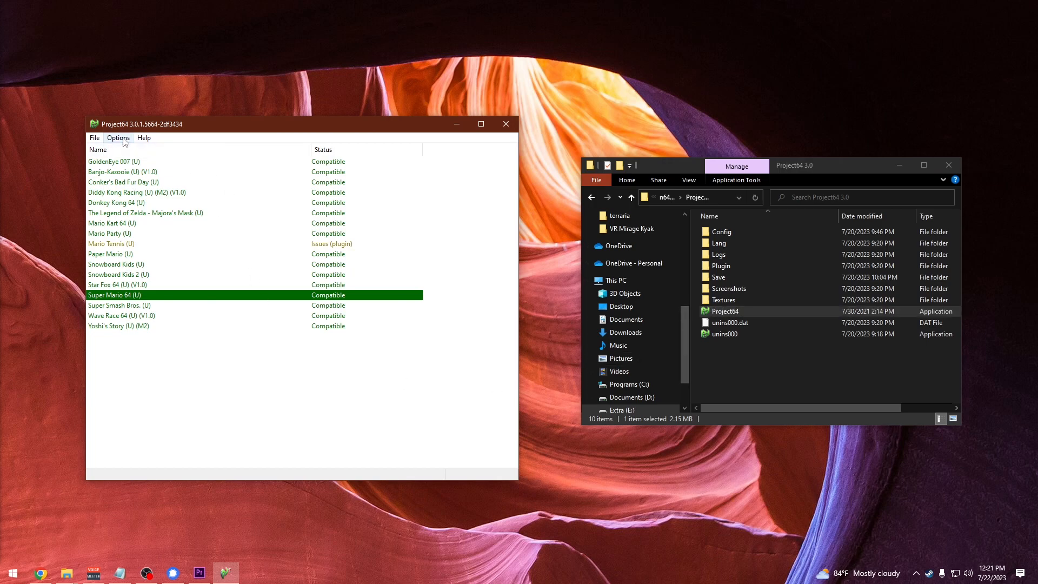
{"action": "left_click", "coordinate": [118, 138]}
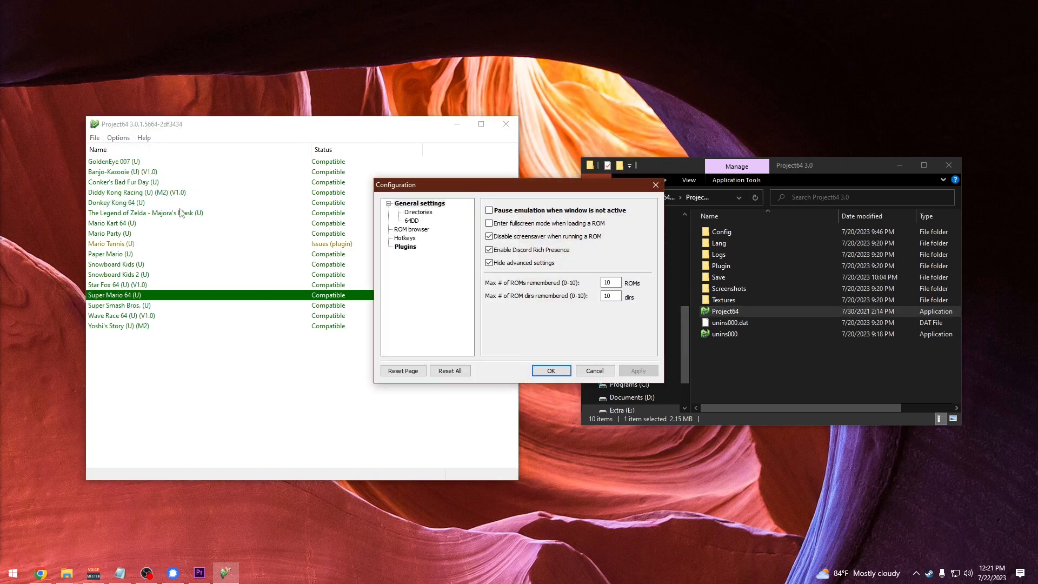
{"action": "left_click", "coordinate": [404, 246]}
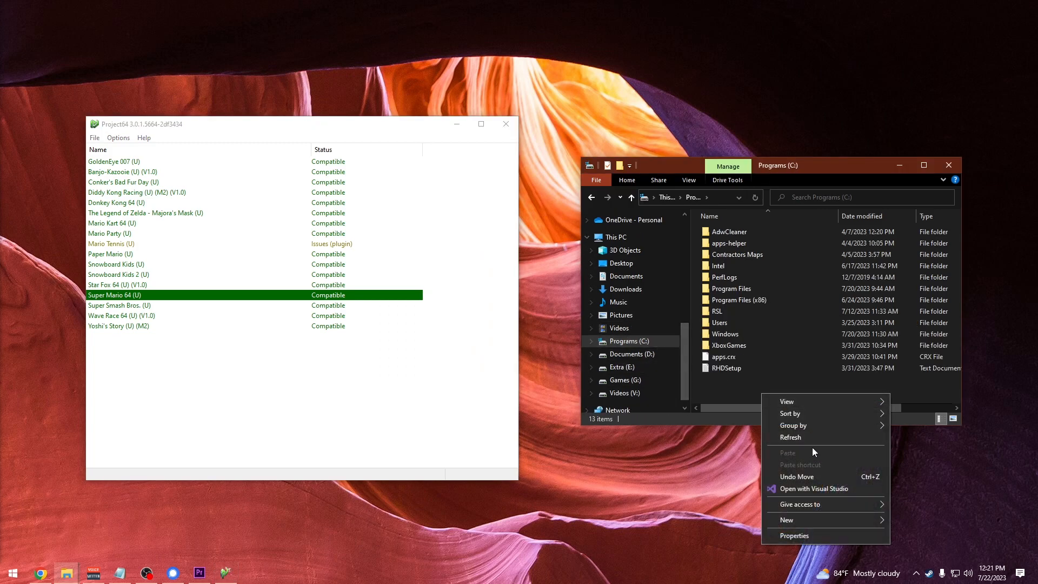
Create and open an empty VRML folder on the Programs (C:) drive.
{"action": "left_click", "coordinate": [787, 519]}
{"action": "type", "text": "VRML"}
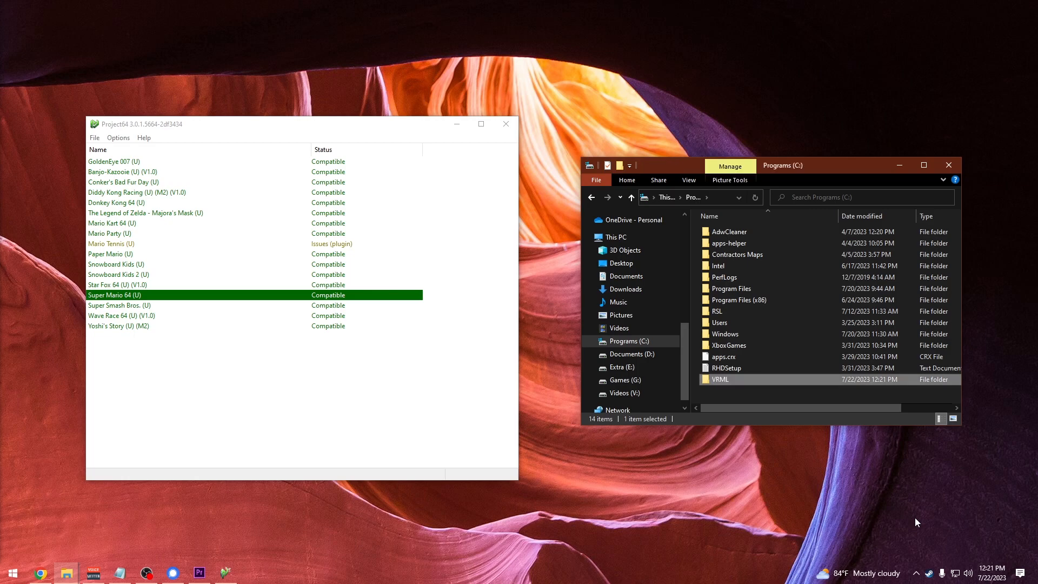
{"action": "double_click", "coordinate": [719, 379]}
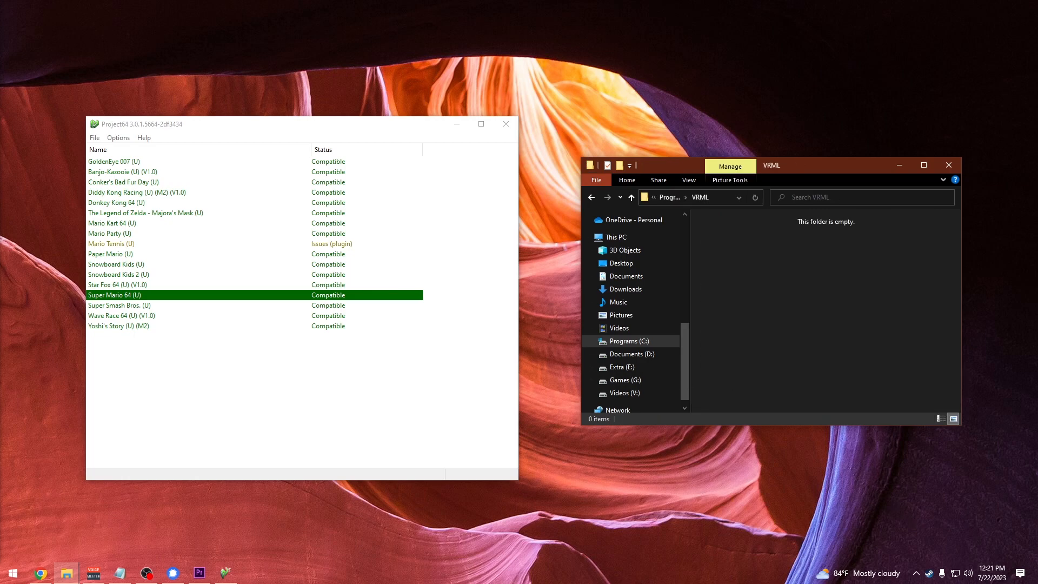
{"action": "double_click", "coordinate": [115, 295]}
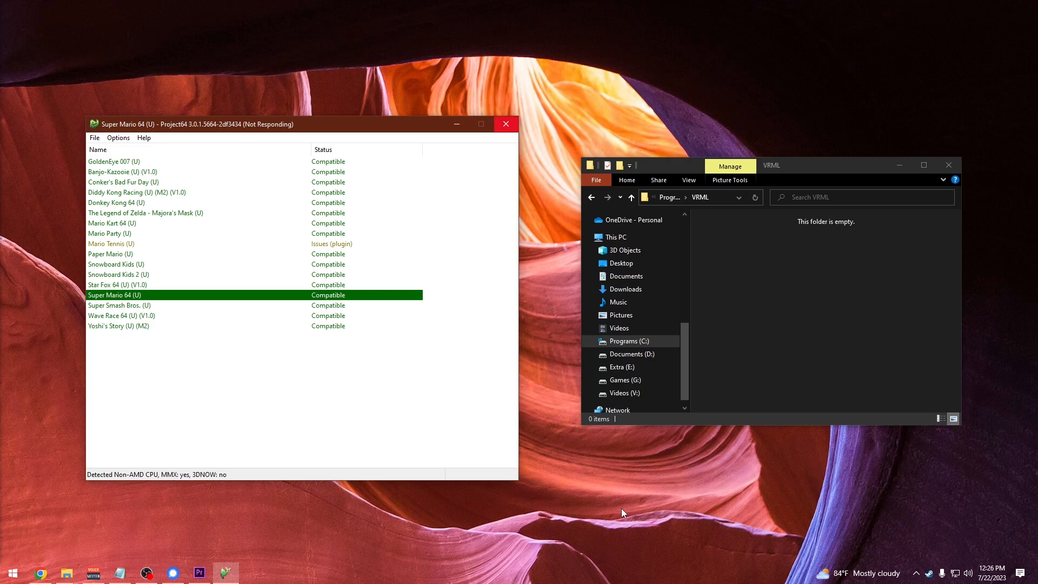
Run Super Mario 64 and enable Export VRML in Options > Graphics Settings.
{"action": "double_click", "coordinate": [115, 294]}
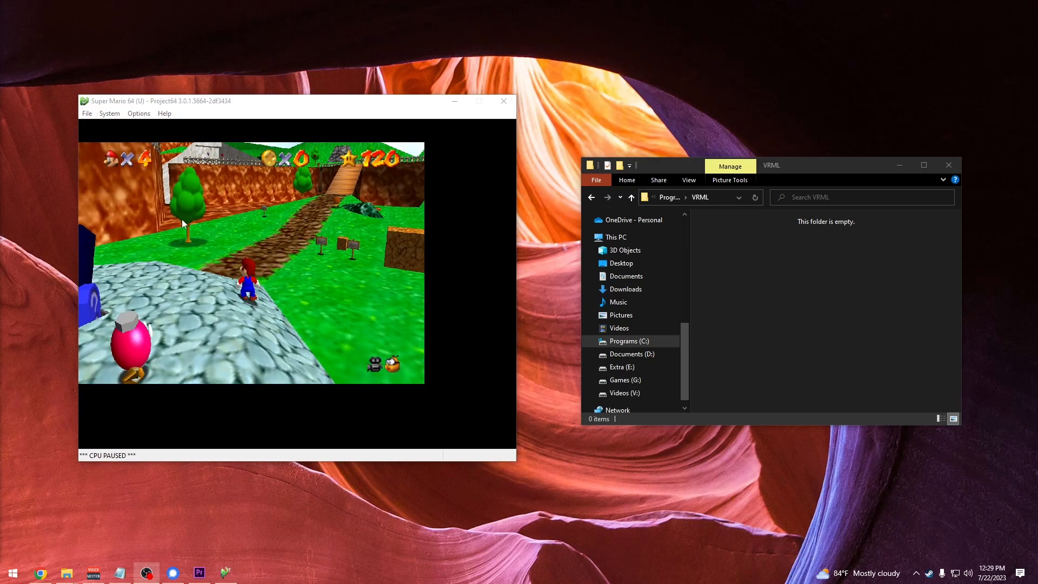
{"action": "left_click", "coordinate": [138, 113]}
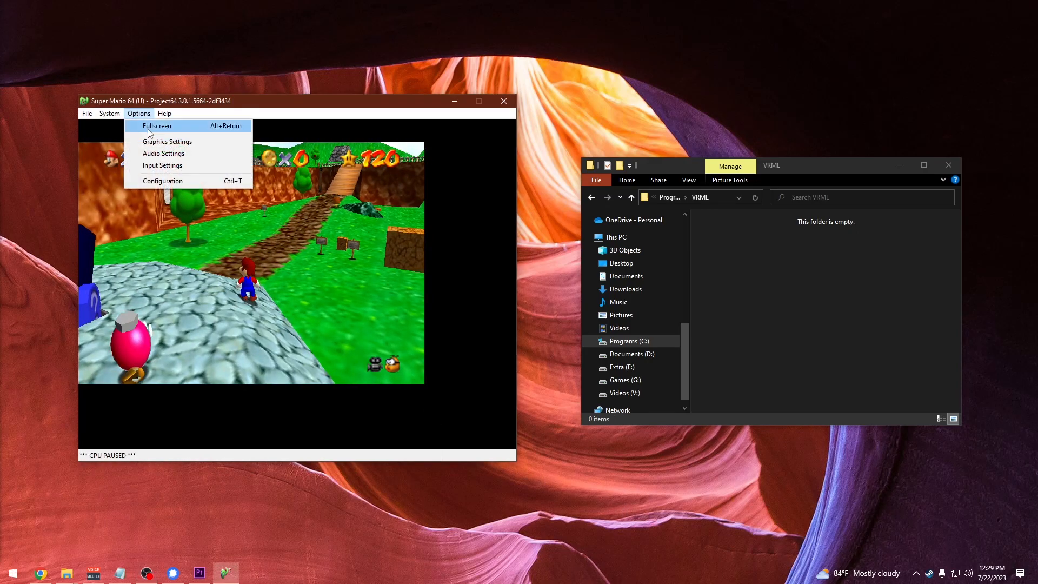
{"action": "left_click", "coordinate": [167, 141]}
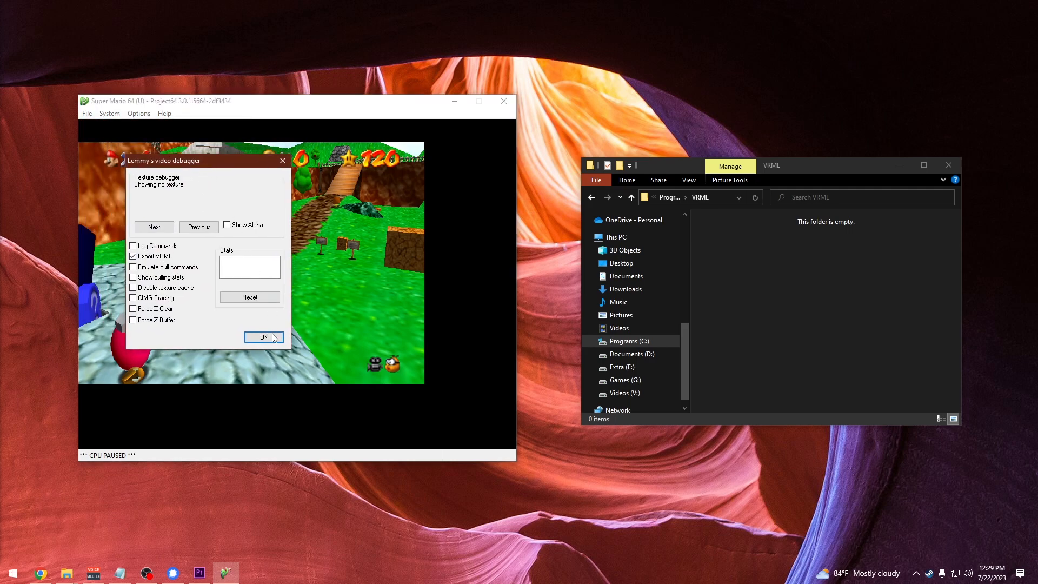
{"action": "left_click", "coordinate": [263, 336]}
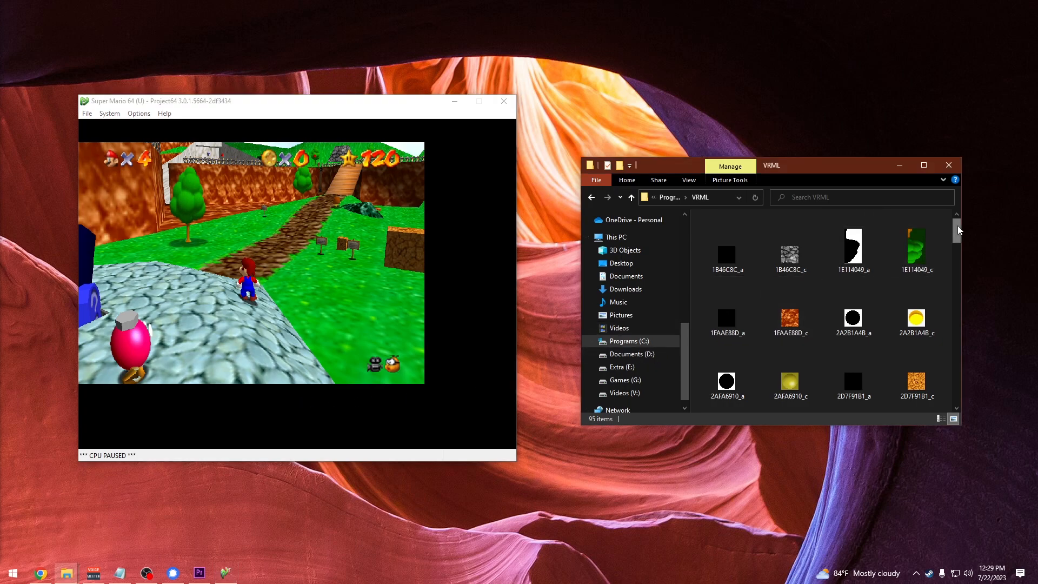
Scroll through the 95 exported texture files in the VRML folder.
{"action": "scroll", "scroll_direction": "down", "scroll_amount": 3}
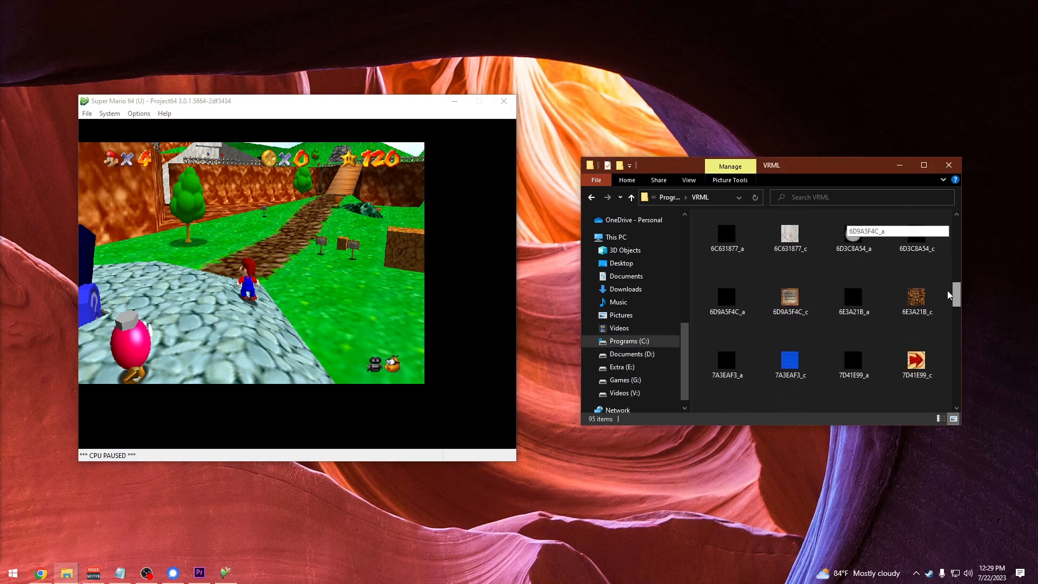
{"action": "scroll", "scroll_direction": "down", "scroll_amount": 3}
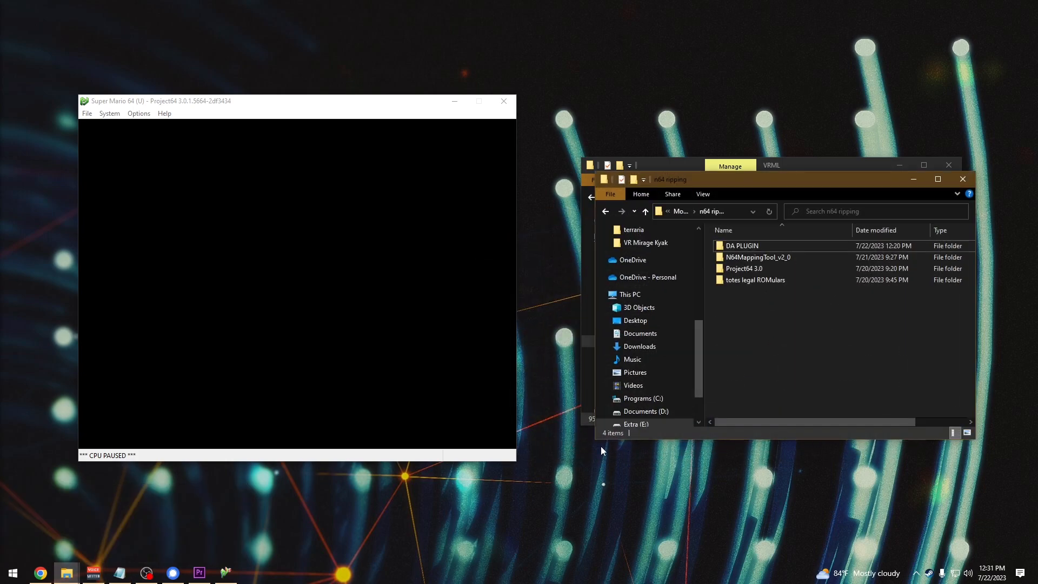
Launch N64 Mapping Tool and convert C:\VRML\output.wrl to OBJ in VRML\mario.
{"action": "double_click", "coordinate": [758, 257]}
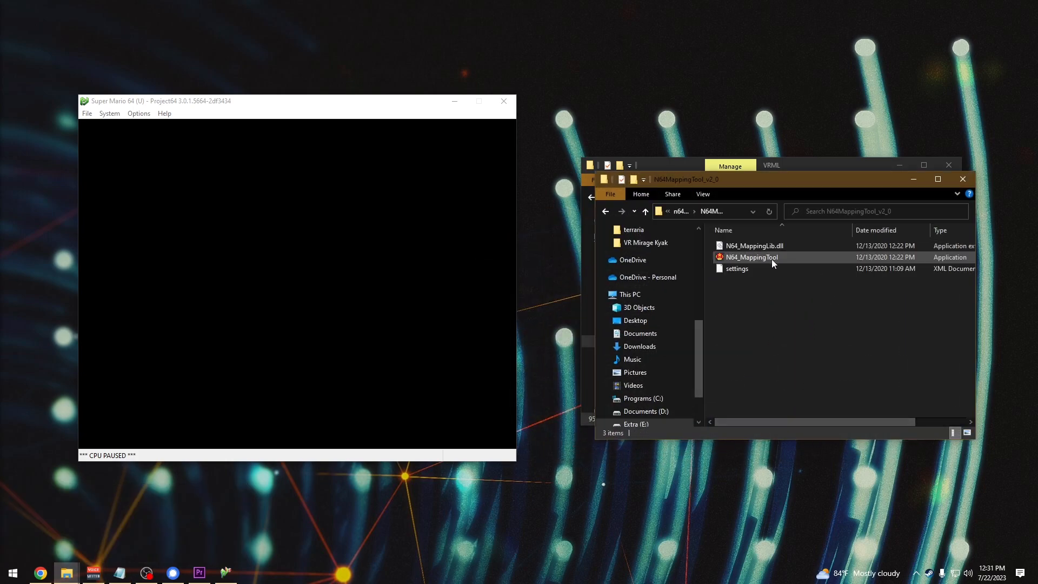
{"action": "double_click", "coordinate": [751, 257]}
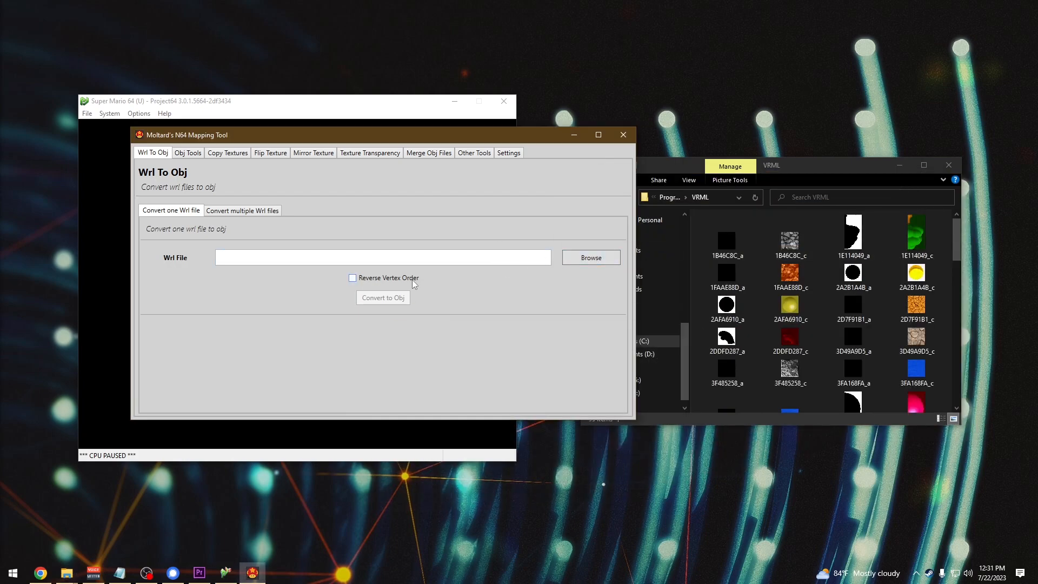
{"action": "left_click", "coordinate": [590, 258]}
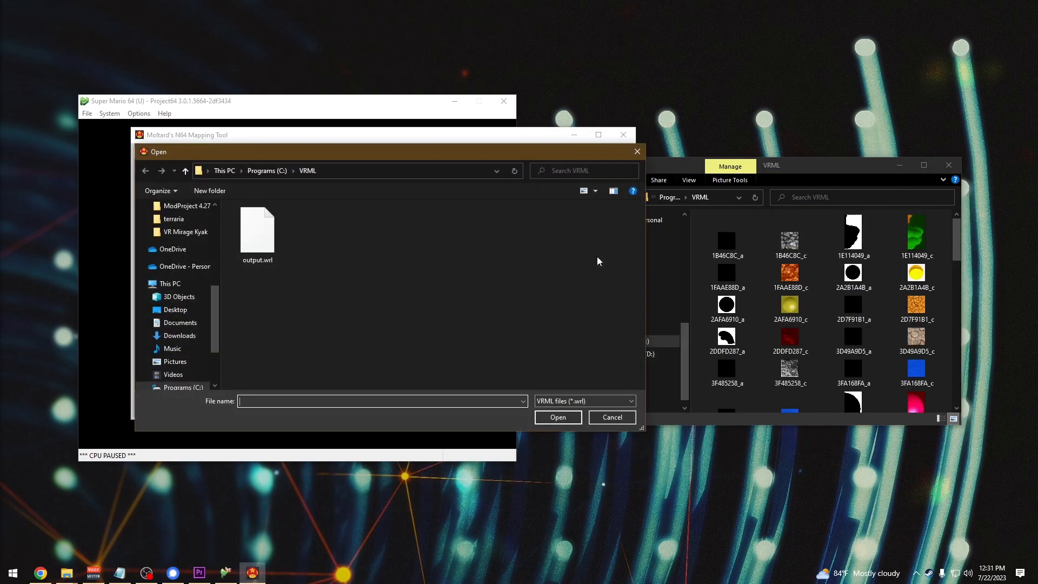
{"action": "mouse_move", "coordinate": [275, 198]}
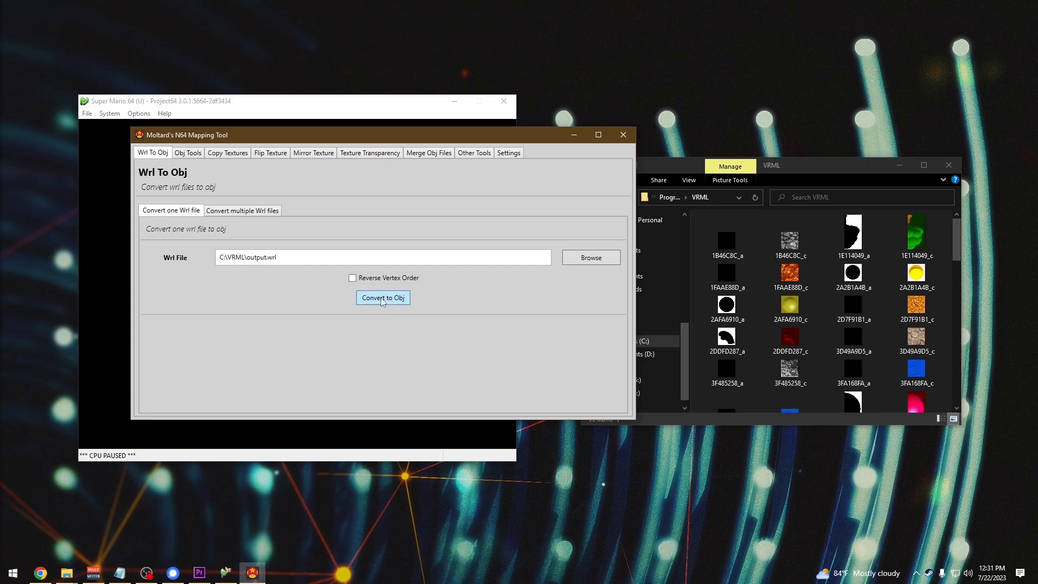
{"action": "left_click", "coordinate": [383, 297]}
{"action": "type", "text": "mario"}
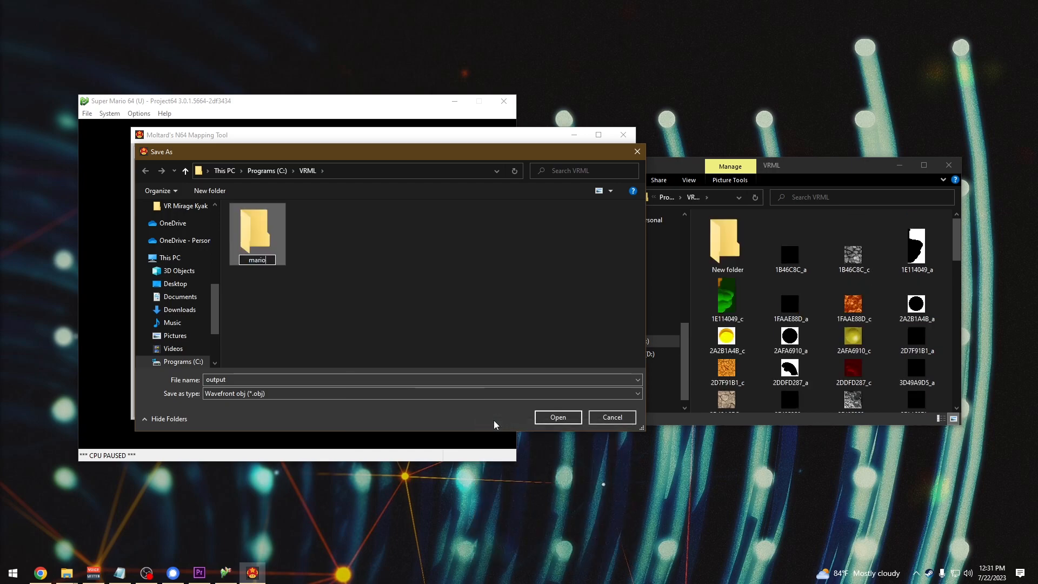
{"action": "double_click", "coordinate": [257, 228]}
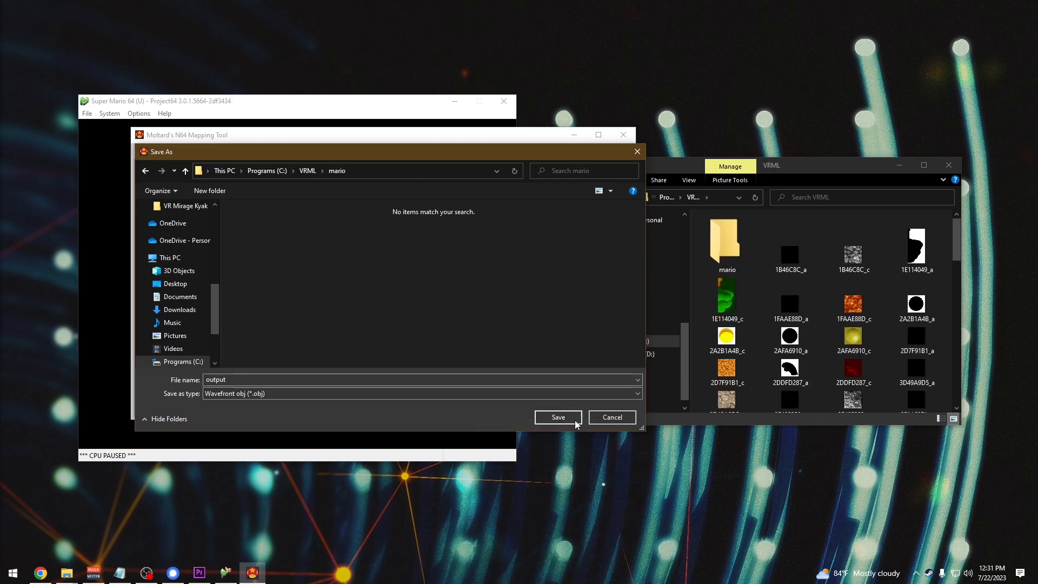
{"action": "left_click", "coordinate": [556, 417]}
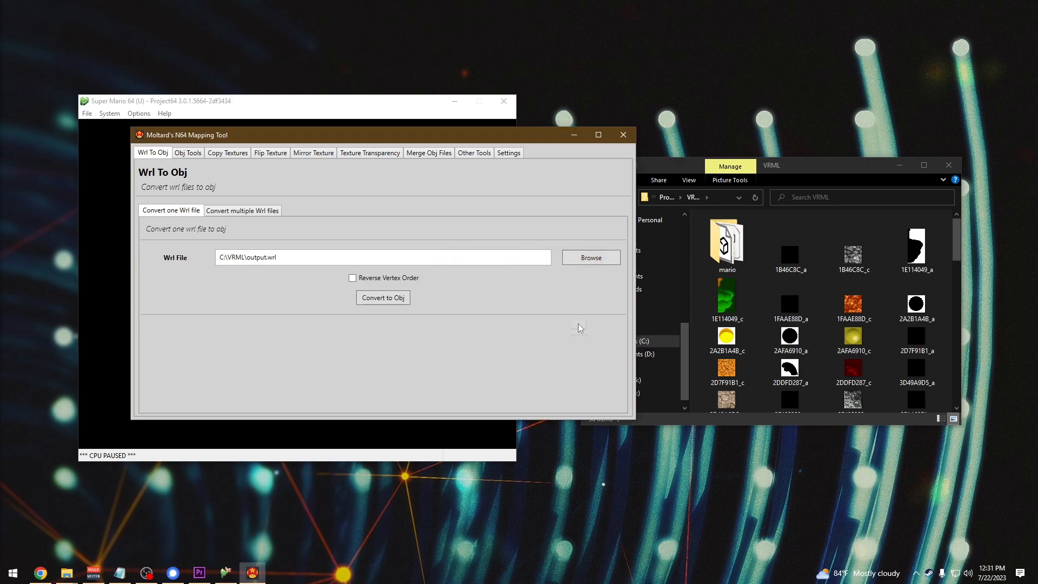
{"action": "left_click", "coordinate": [227, 153]}
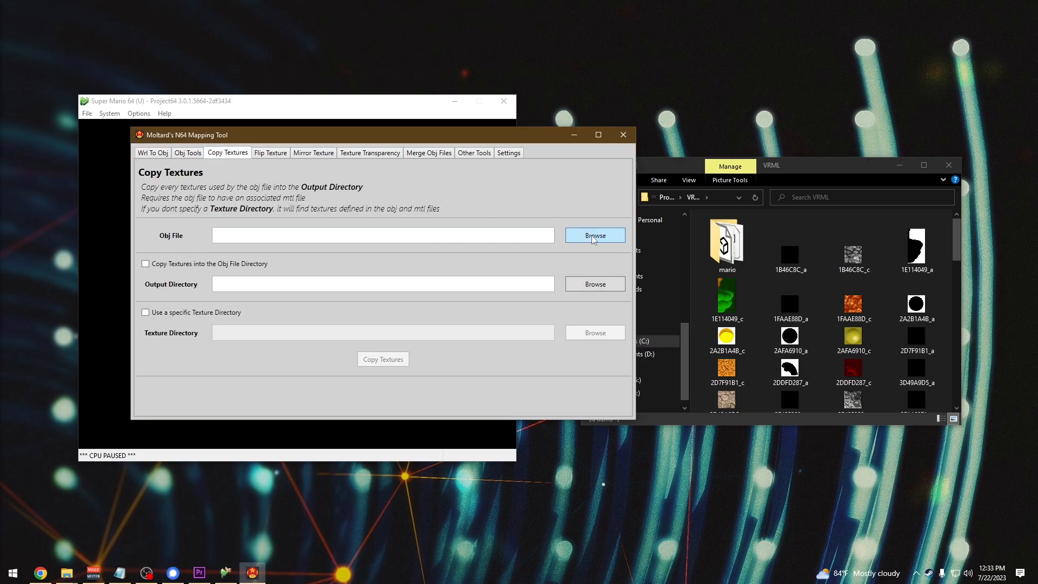
Select output.obj as the model and the VRML folder as the texture source directory.
{"action": "left_click", "coordinate": [593, 236]}
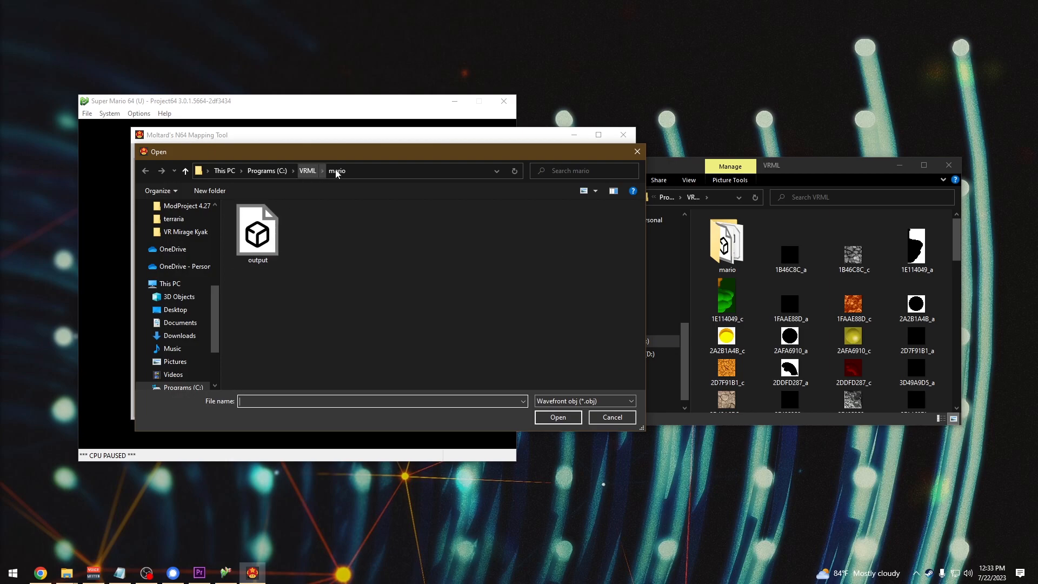
{"action": "double_click", "coordinate": [257, 229]}
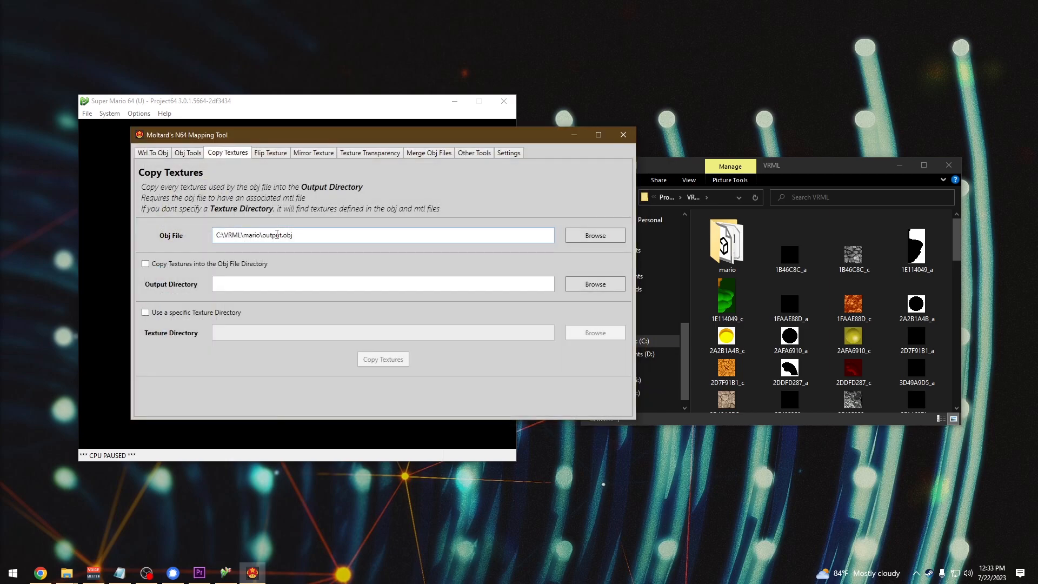
{"action": "left_click", "coordinate": [145, 263]}
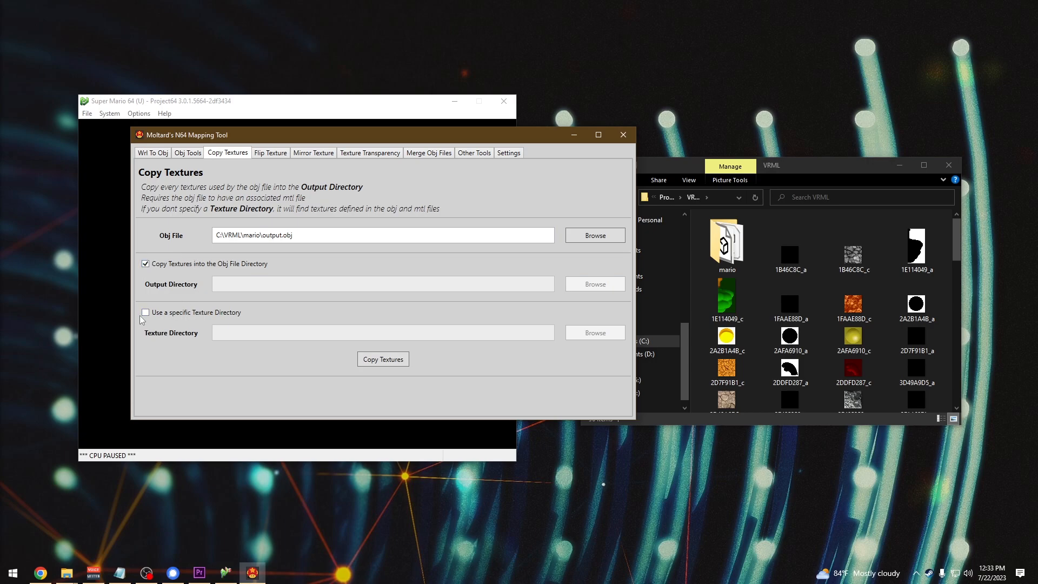
{"action": "left_click", "coordinate": [145, 312]}
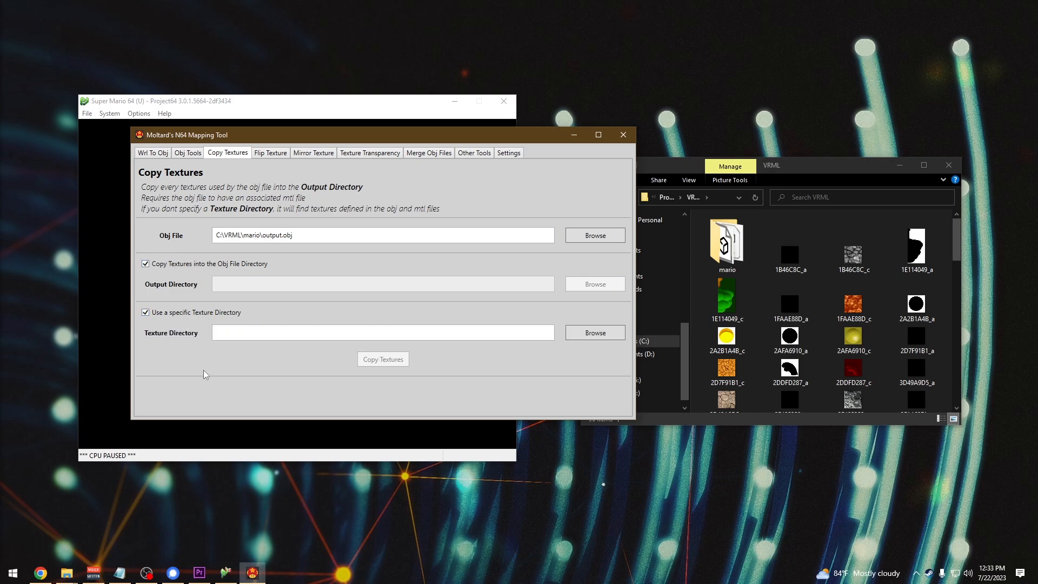
{"action": "left_click", "coordinate": [594, 333]}
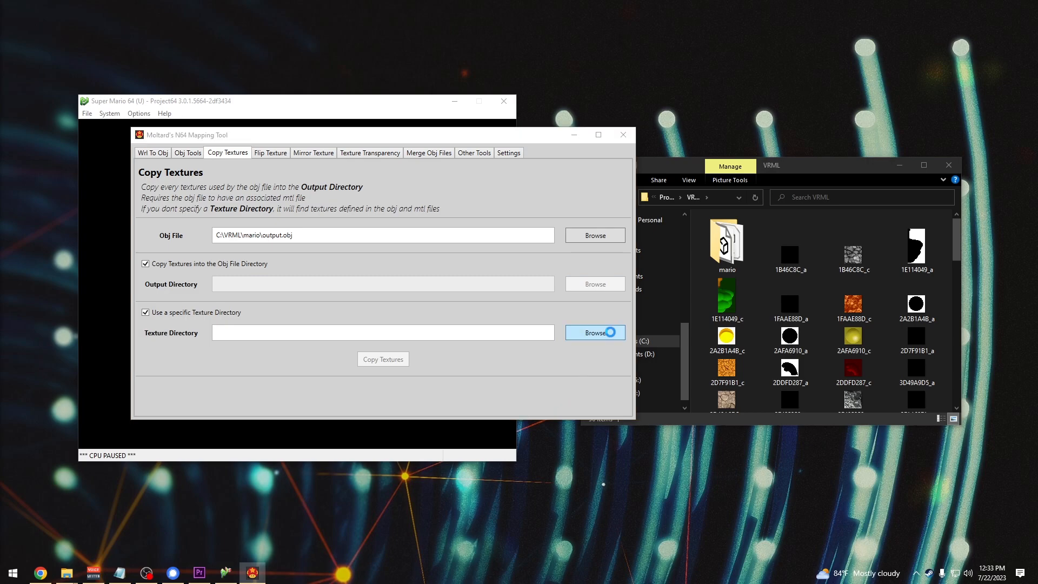
{"action": "left_click", "coordinate": [593, 333]}
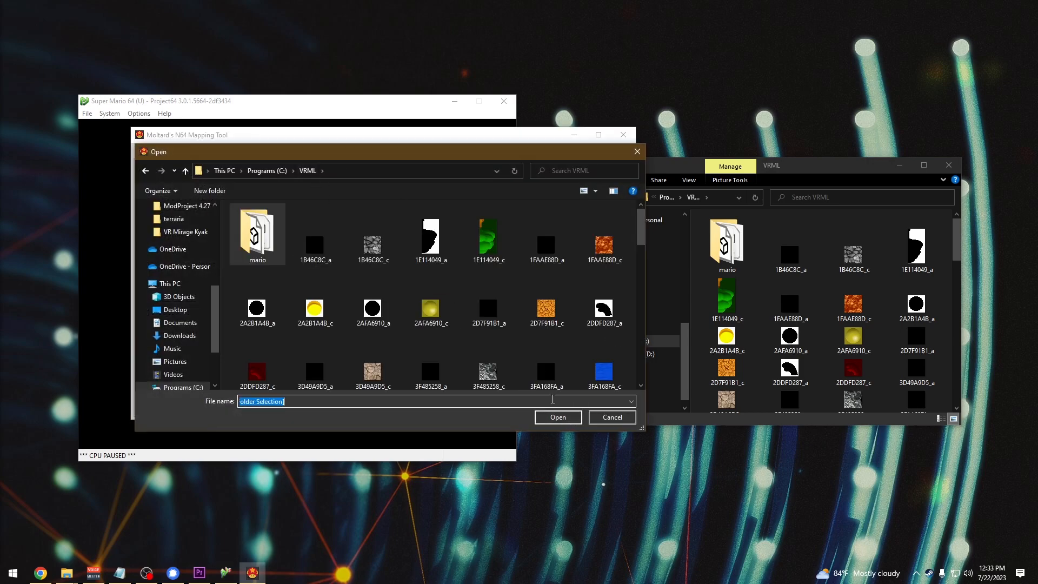
{"action": "left_click", "coordinate": [556, 416]}
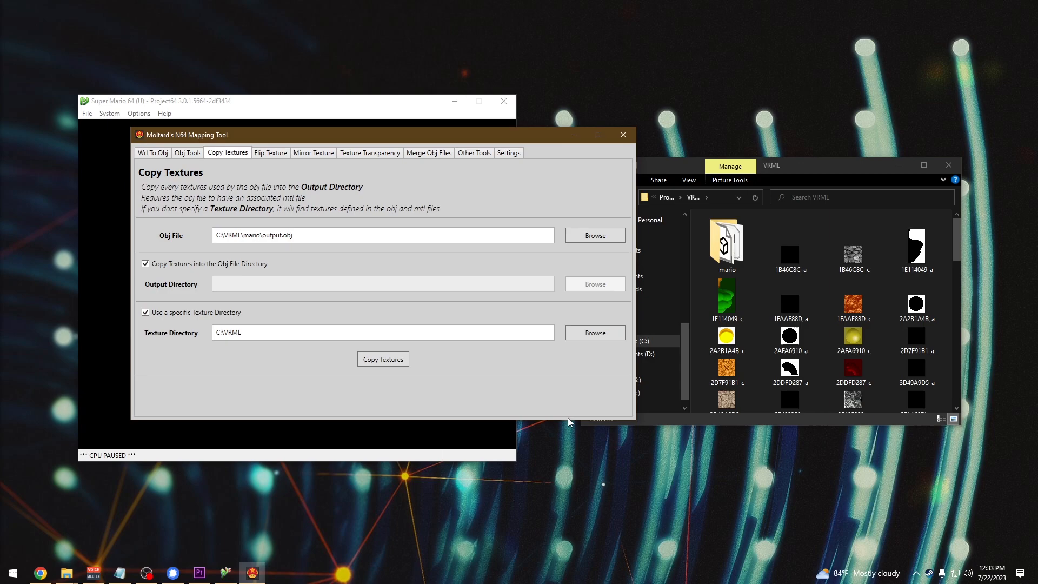
{"action": "mouse_move", "coordinate": [558, 421]}
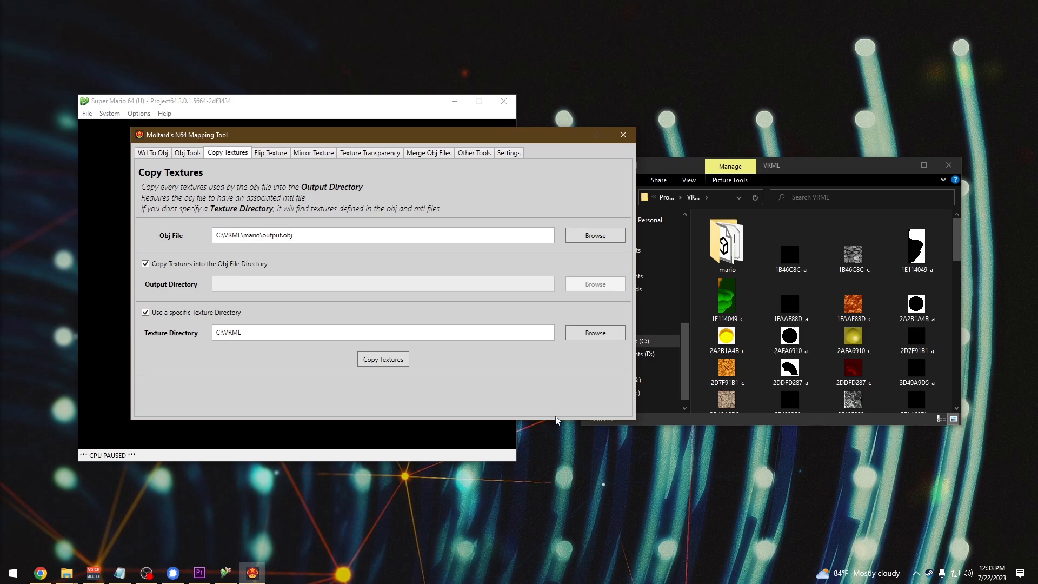
Run Copy Textures, confirm, and dismiss the success message.
{"action": "left_click", "coordinate": [383, 359]}
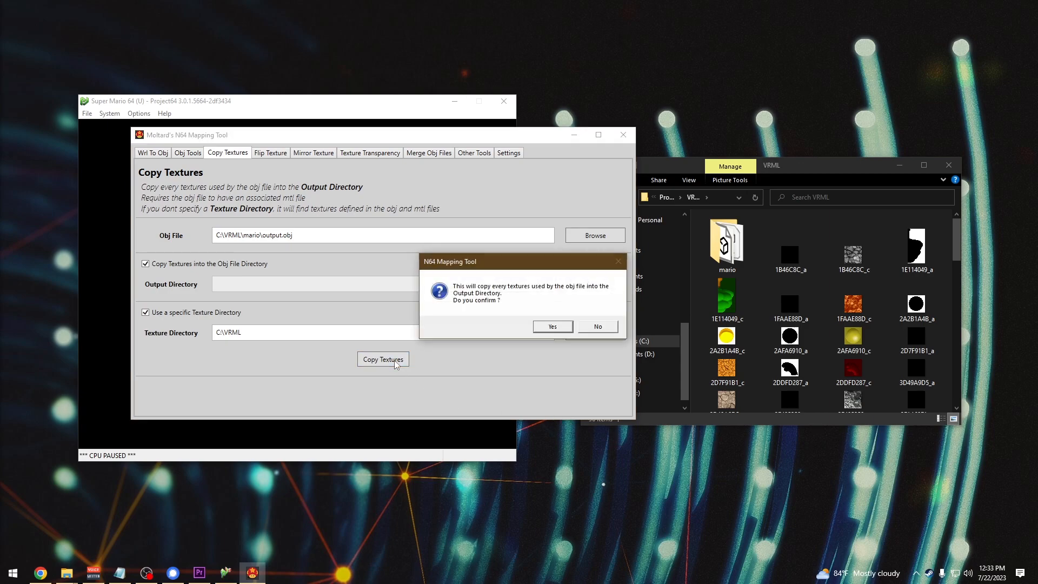
{"action": "left_click", "coordinate": [552, 327]}
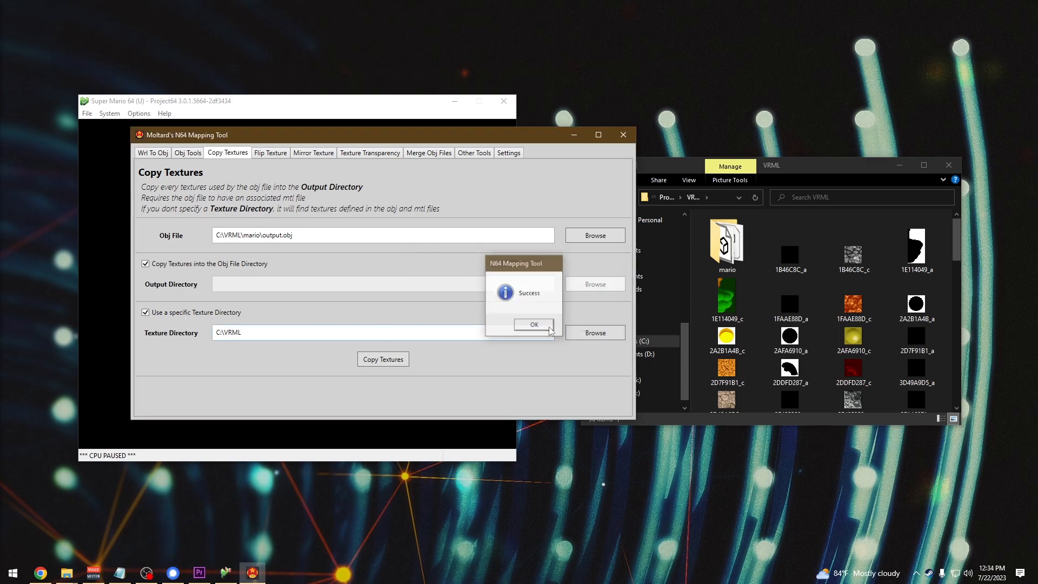
{"action": "left_click", "coordinate": [534, 324]}
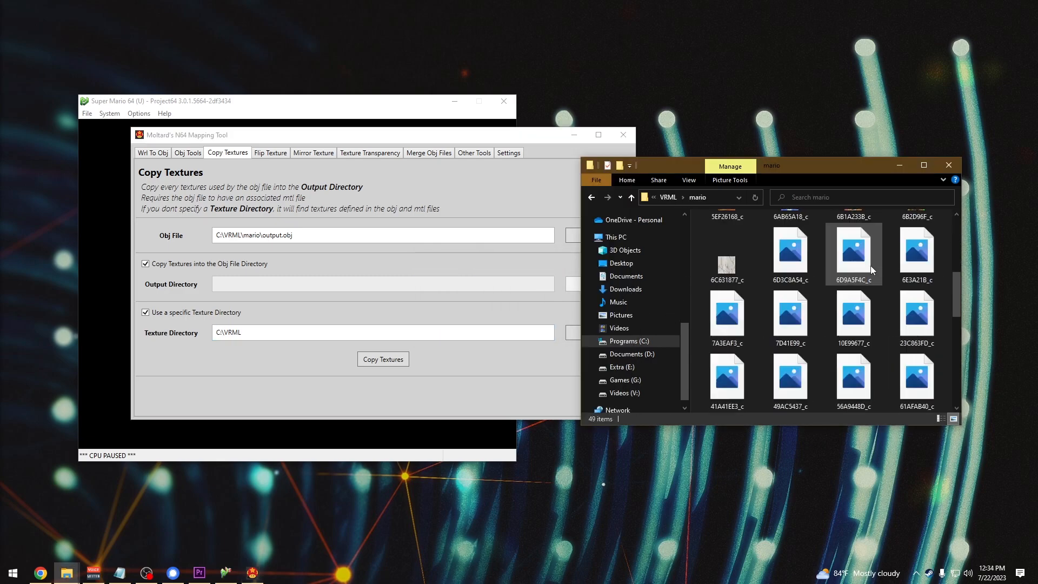
{"action": "scroll", "scroll_direction": "down", "scroll_amount": 3}
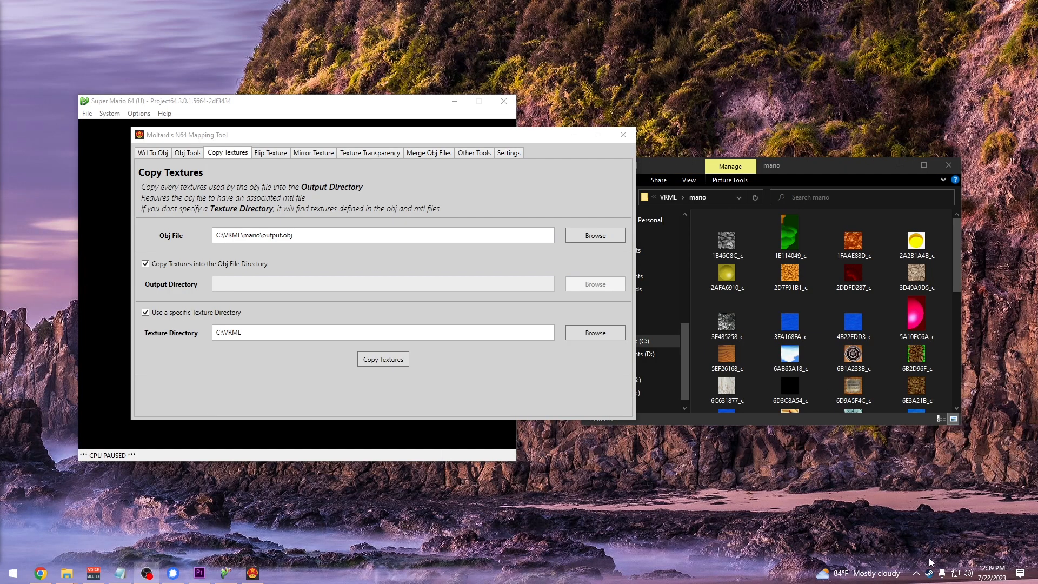
Launch Blender, dismiss the splash screen, and choose File > Import > Wavefront (.obj).
{"action": "left_click", "coordinate": [853, 318]}
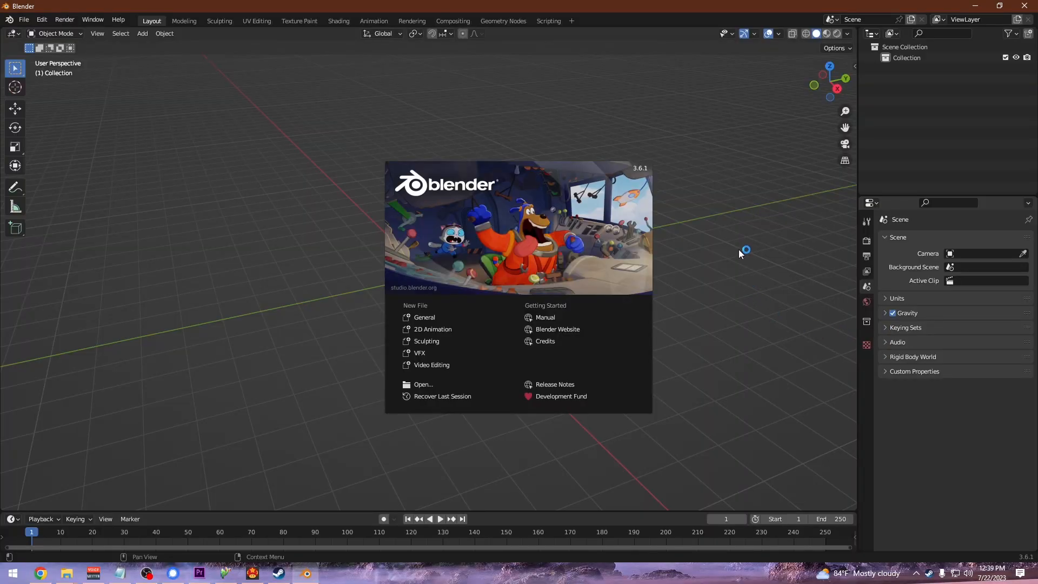
{"action": "left_click", "coordinate": [285, 165]}
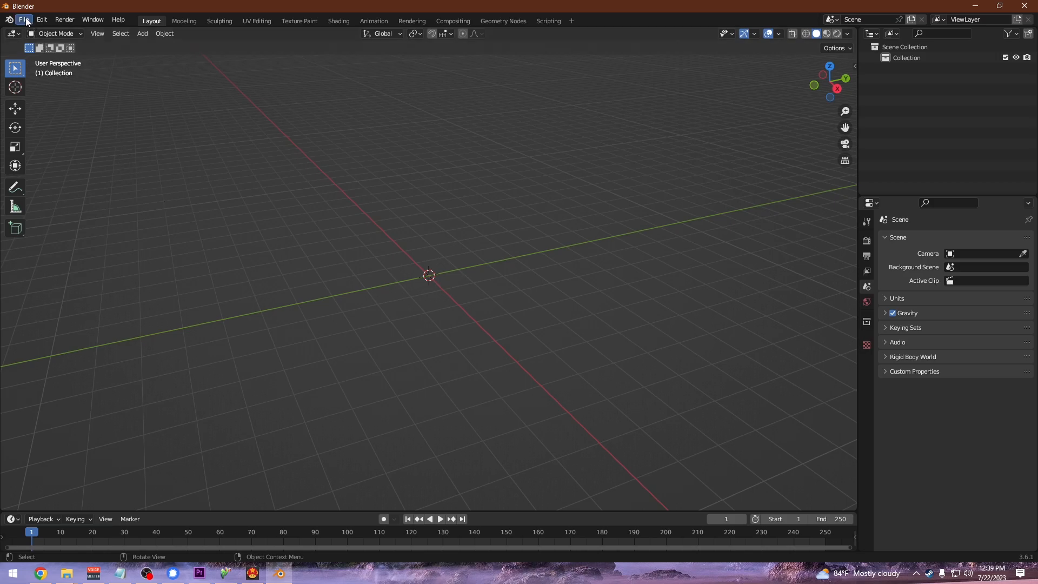
{"action": "left_click", "coordinate": [24, 20]}
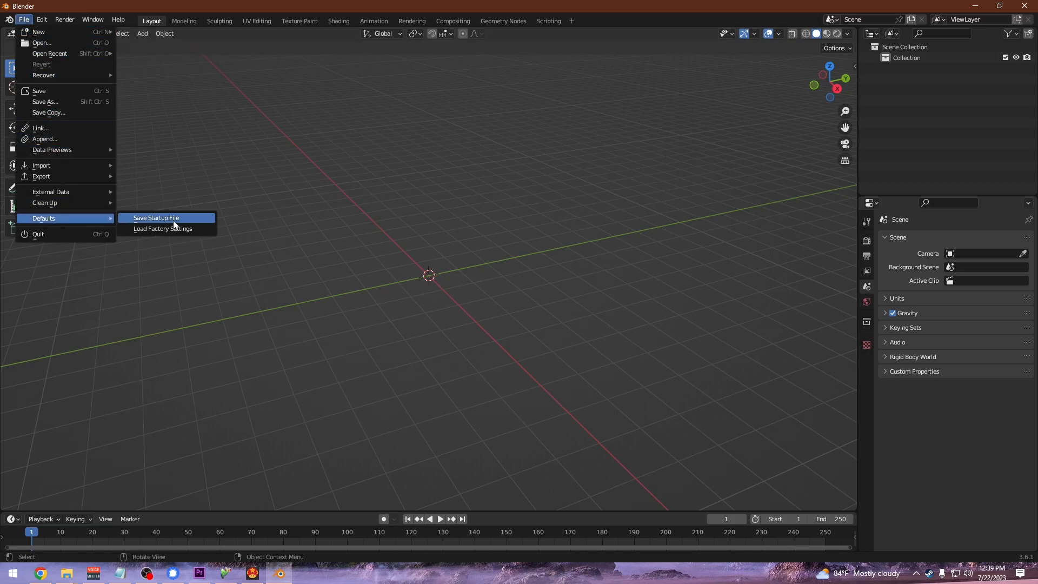
{"action": "mouse_move", "coordinate": [274, 224]}
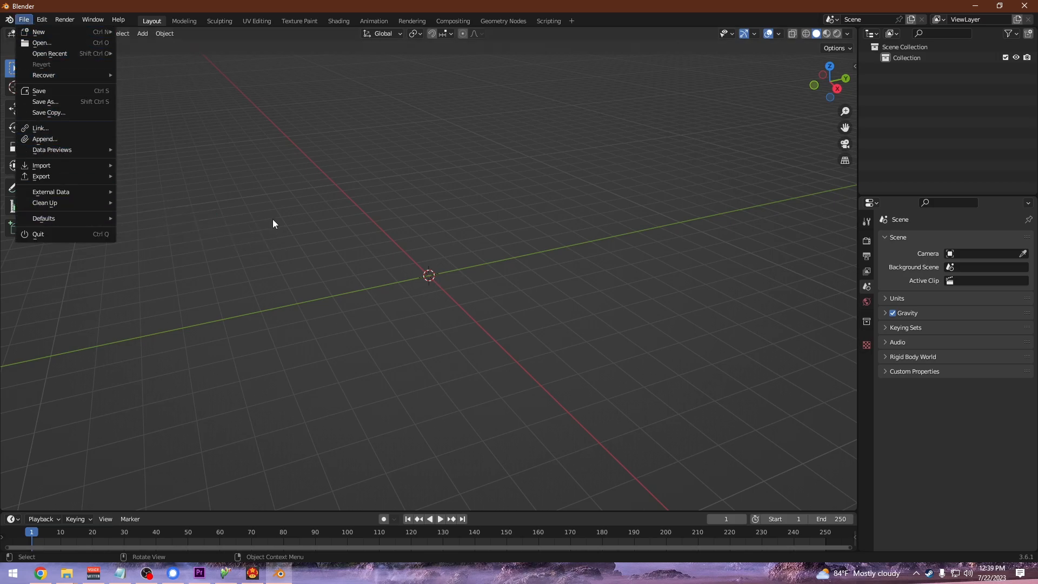
{"action": "left_click", "coordinate": [342, 269]}
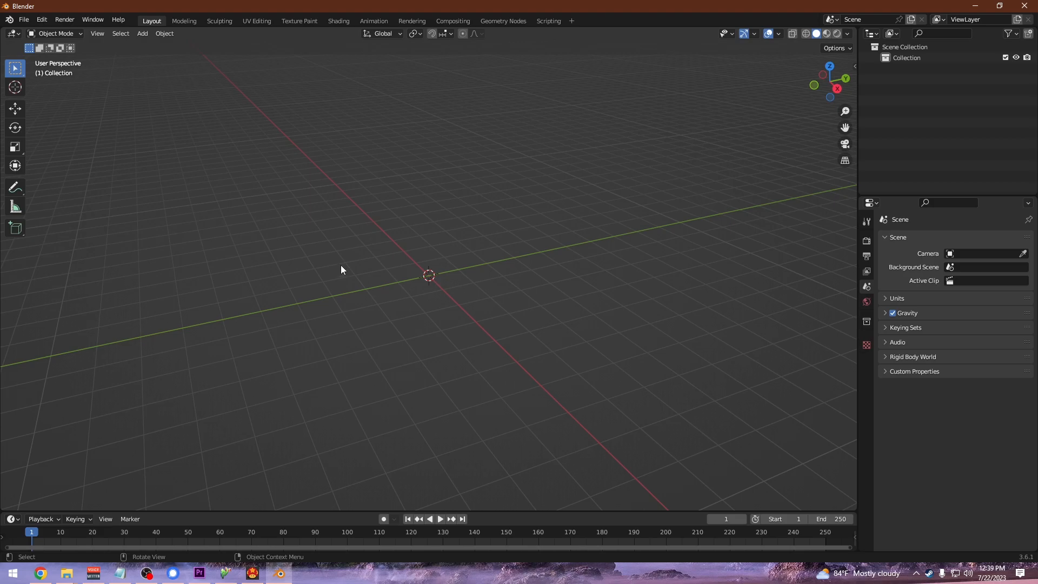
{"action": "left_click", "coordinate": [23, 19]}
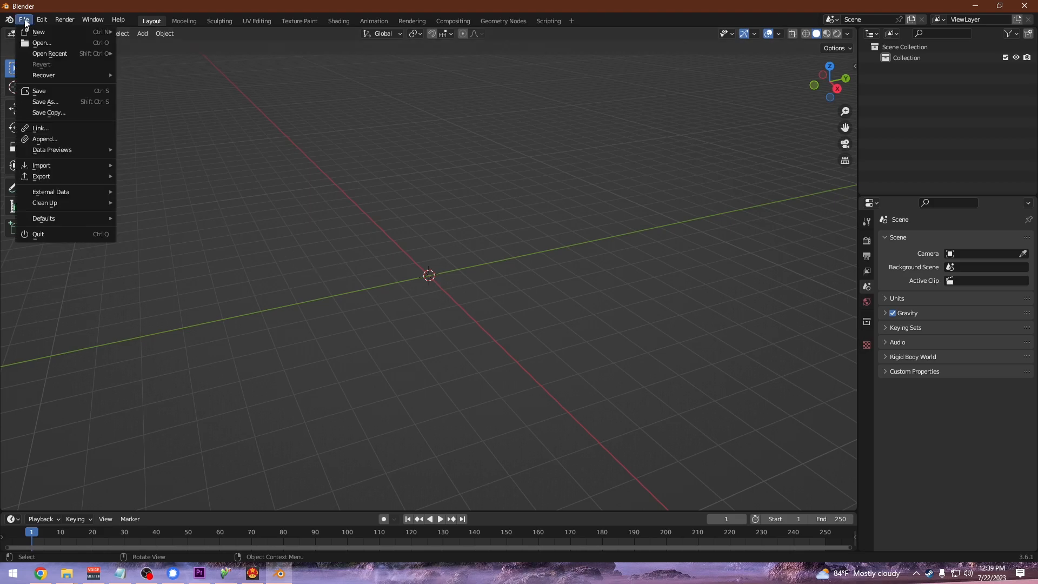
{"action": "left_click", "coordinate": [41, 166]}
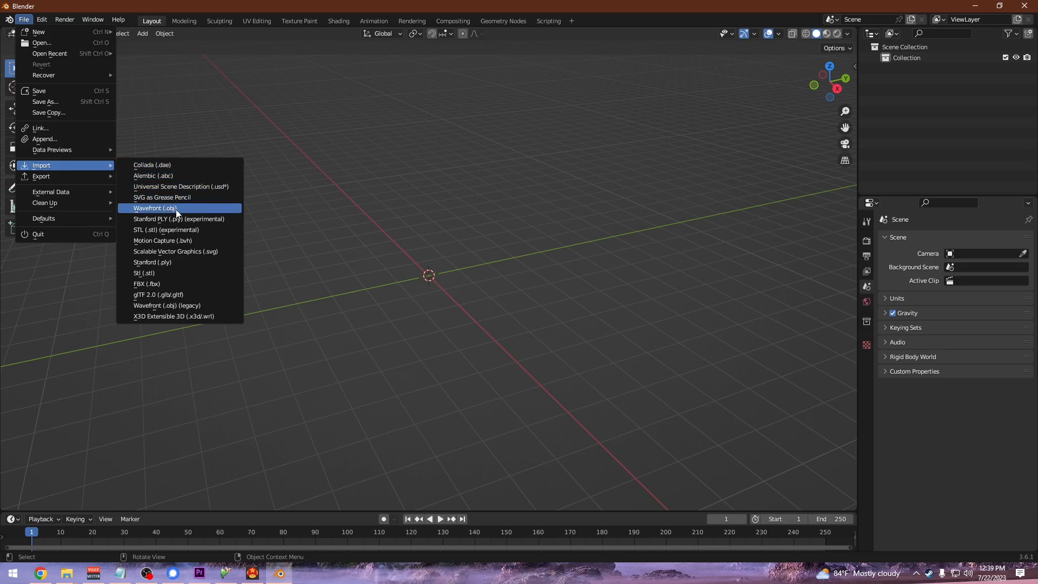
{"action": "left_click", "coordinate": [156, 208]}
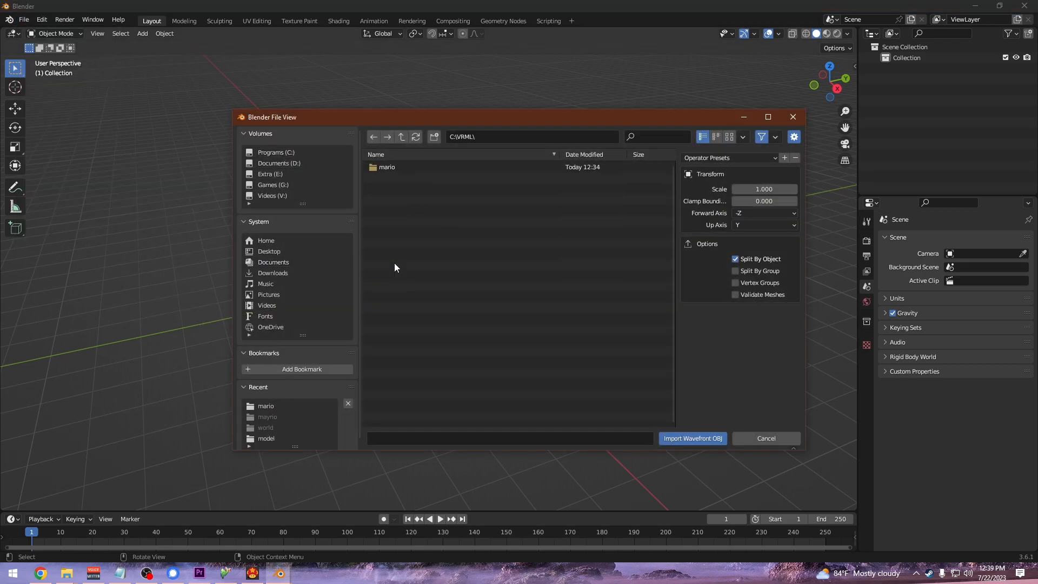
Import output.obj from the mario folder and switch the viewport to Material Preview shading.
{"action": "left_click", "coordinate": [691, 438]}
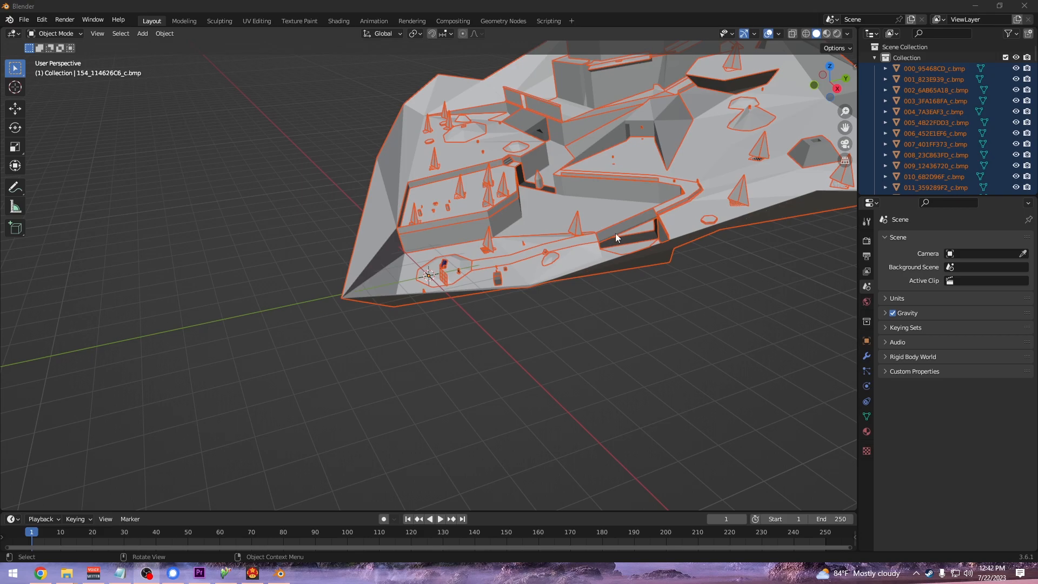
{"action": "mouse_move", "coordinate": [826, 34]}
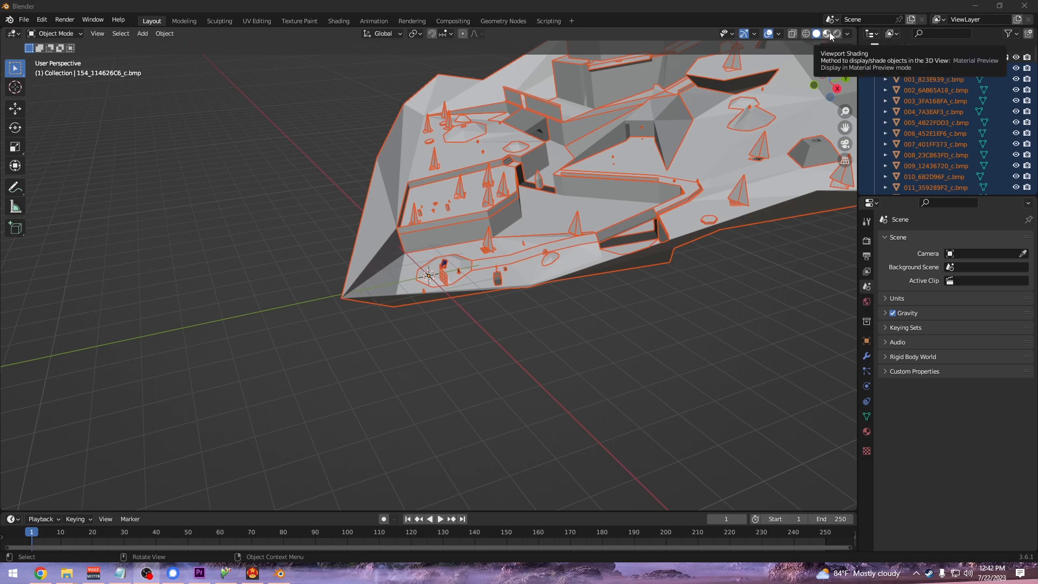
{"action": "left_click", "coordinate": [826, 34]}
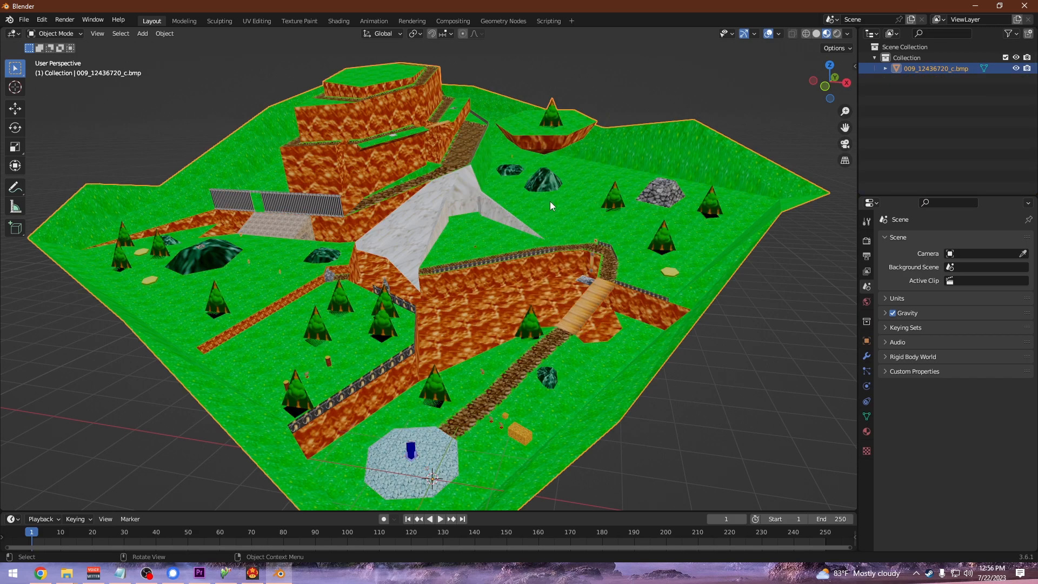
In Edit Mode, merge the level mesh's duplicate vertices by distance.
{"action": "left_click", "coordinate": [55, 33]}
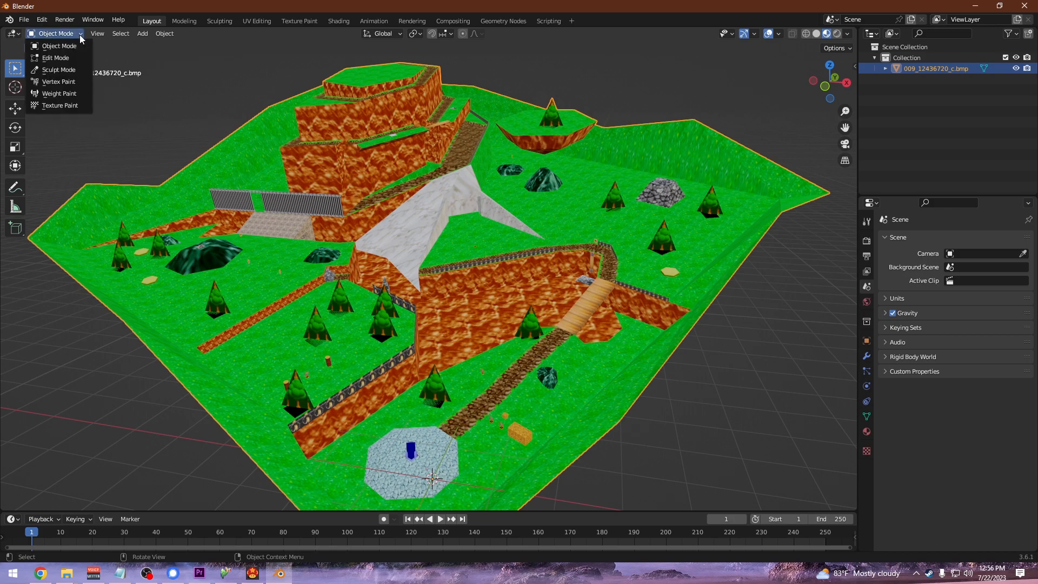
{"action": "left_click", "coordinate": [56, 57]}
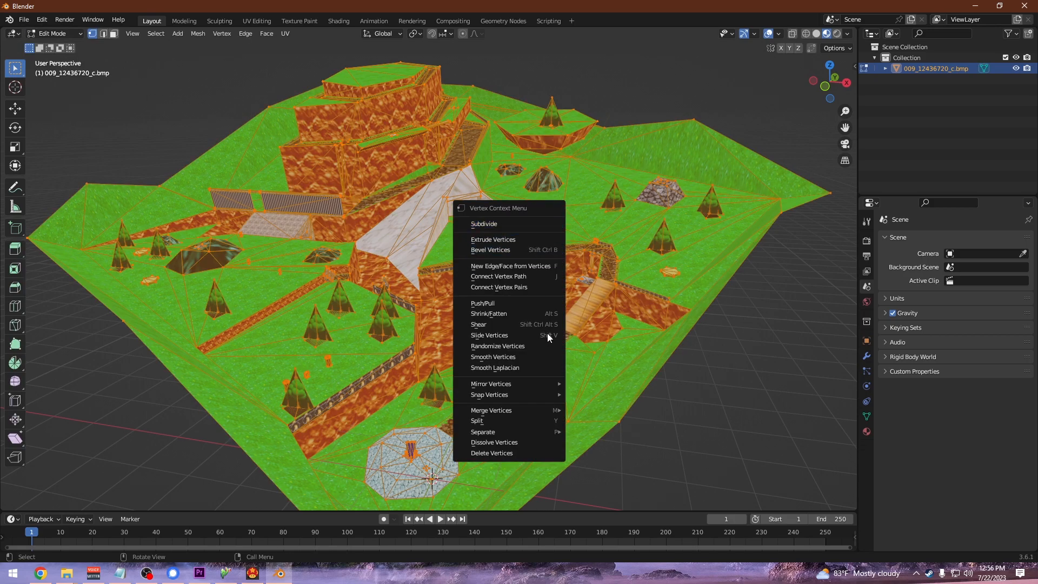
{"action": "left_click", "coordinate": [491, 410]}
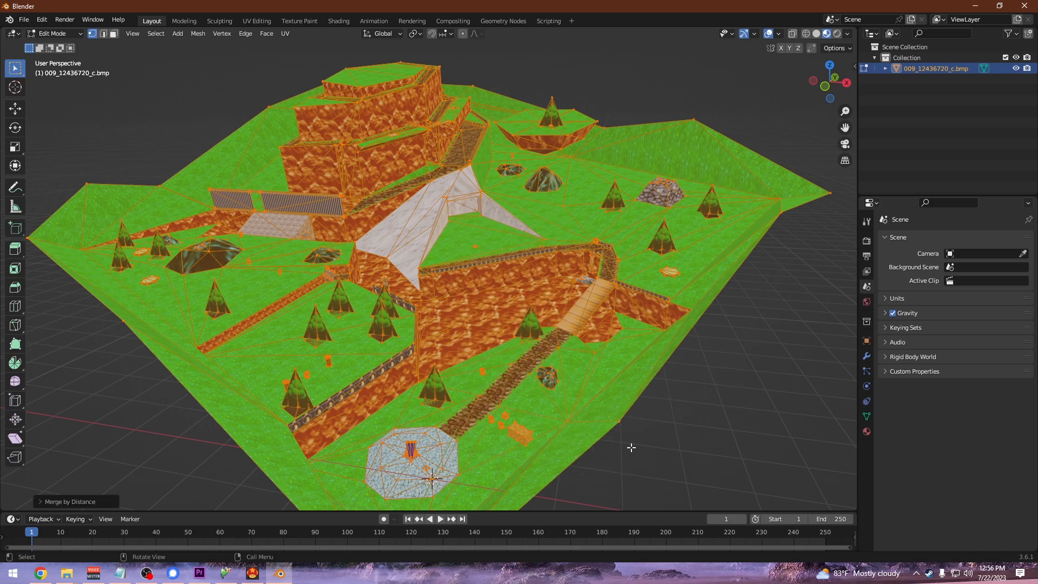
Return to Object Mode and apply Shade Smooth to the level.
{"action": "left_click", "coordinate": [52, 33]}
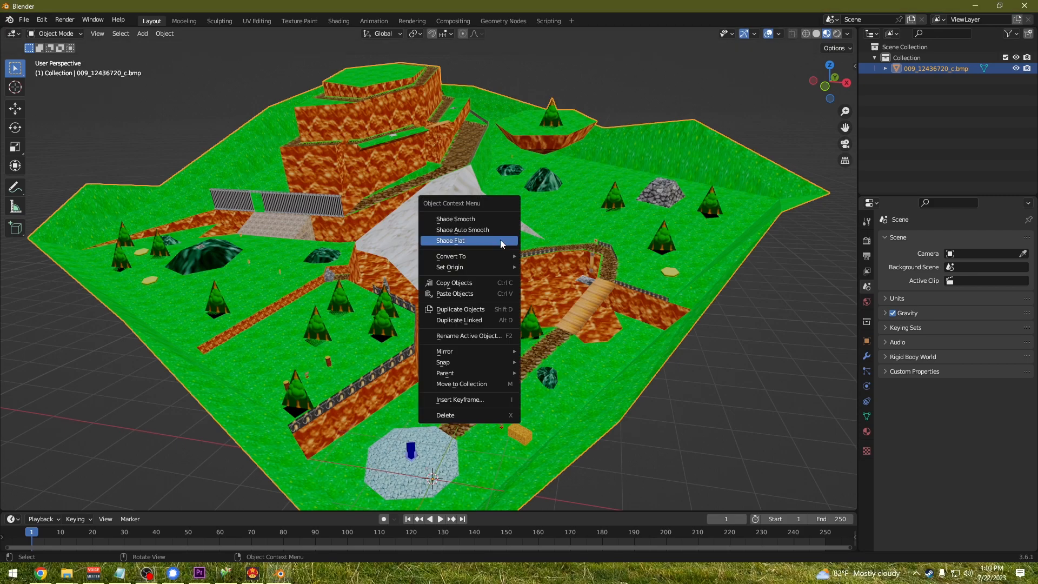
{"action": "left_click", "coordinate": [455, 218]}
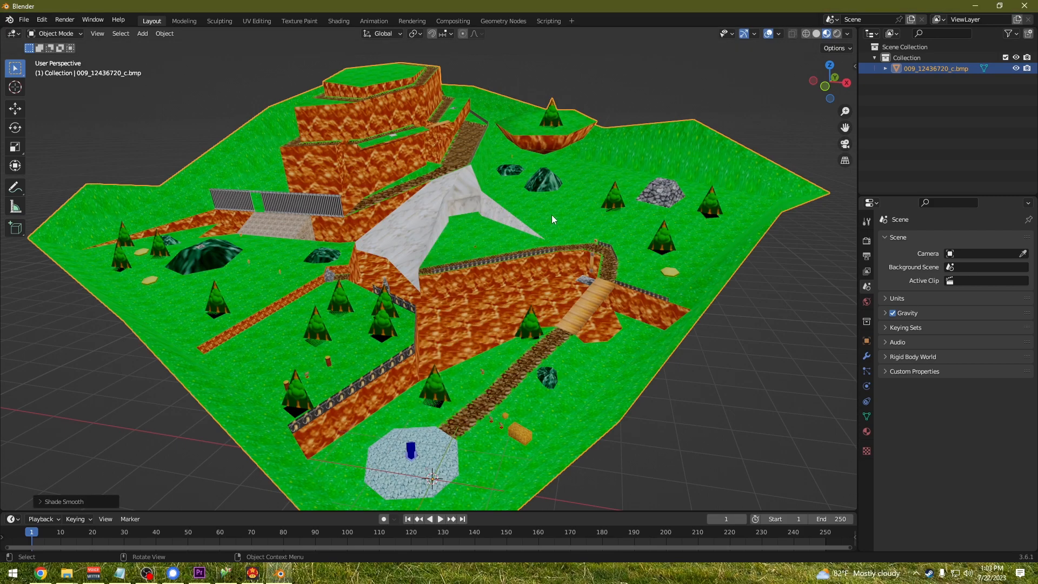
{"action": "mouse_move", "coordinate": [571, 226]}
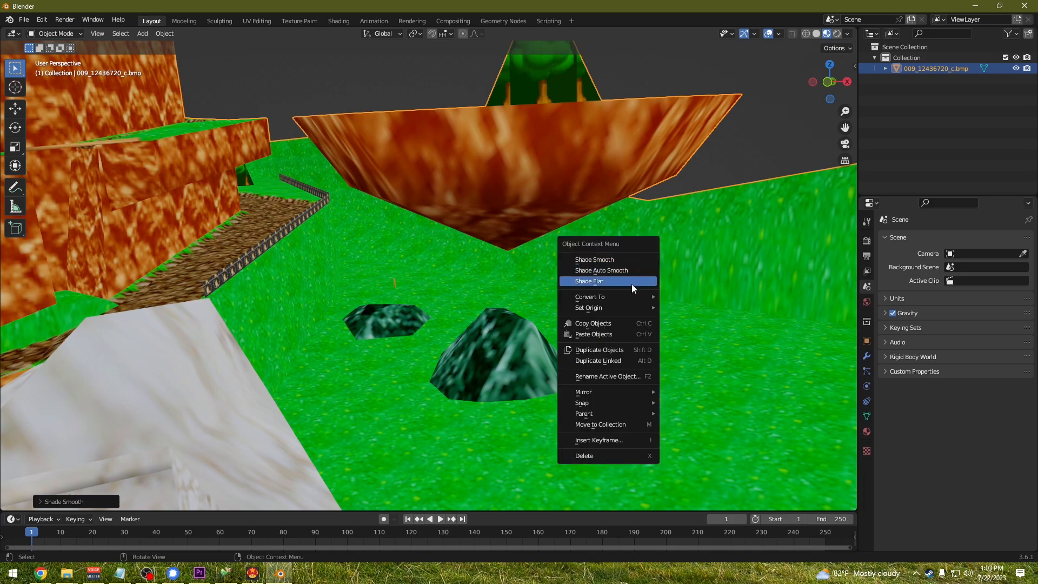
{"action": "left_click", "coordinate": [589, 281]}
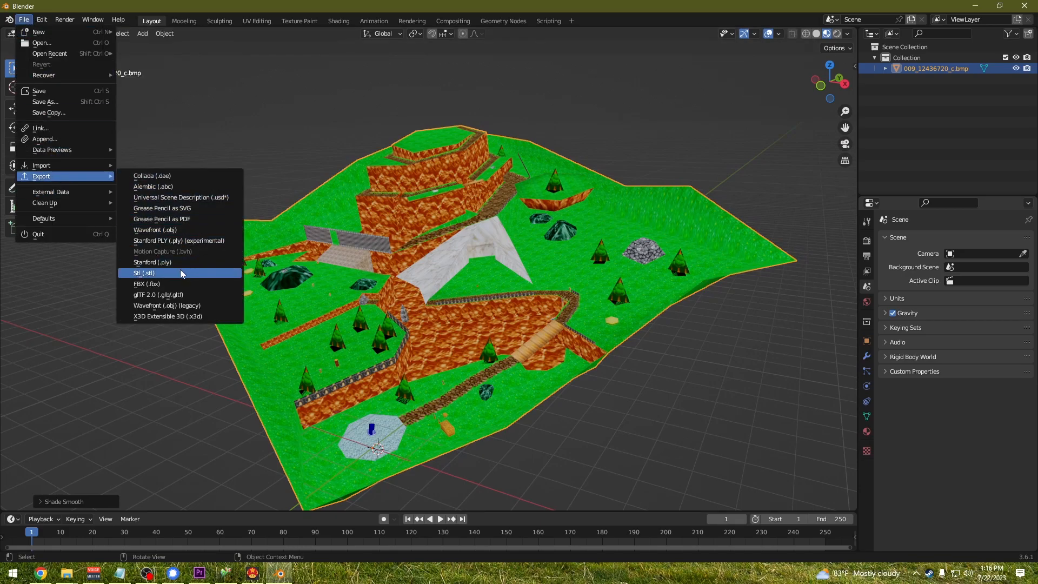
Export the level from Blender as an FBX (.fbx) file.
{"action": "left_click", "coordinate": [146, 283]}
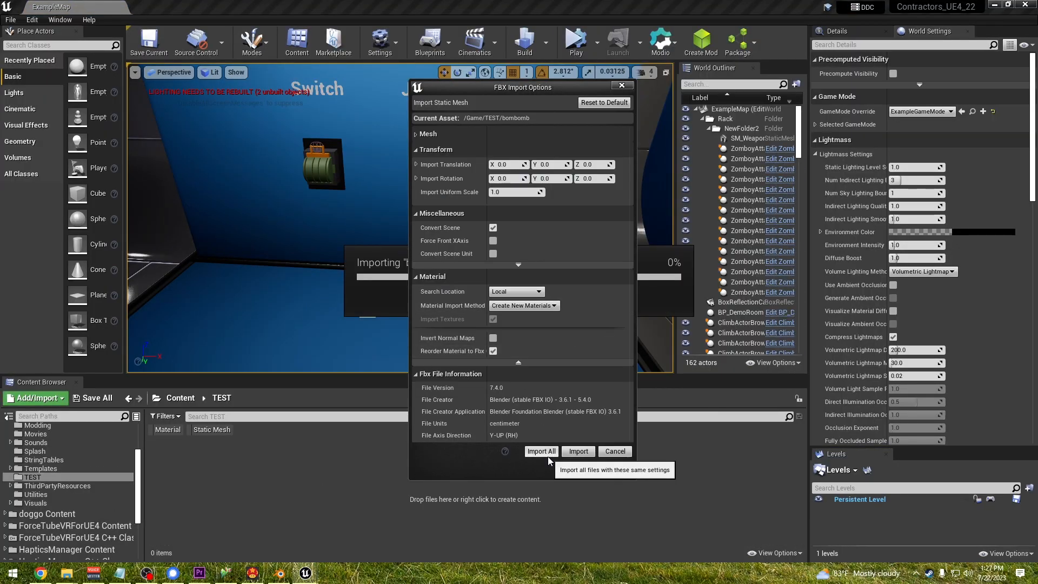
Accept the FBX Import Options with Import All to load the level into TEST.
{"action": "left_click", "coordinate": [540, 451]}
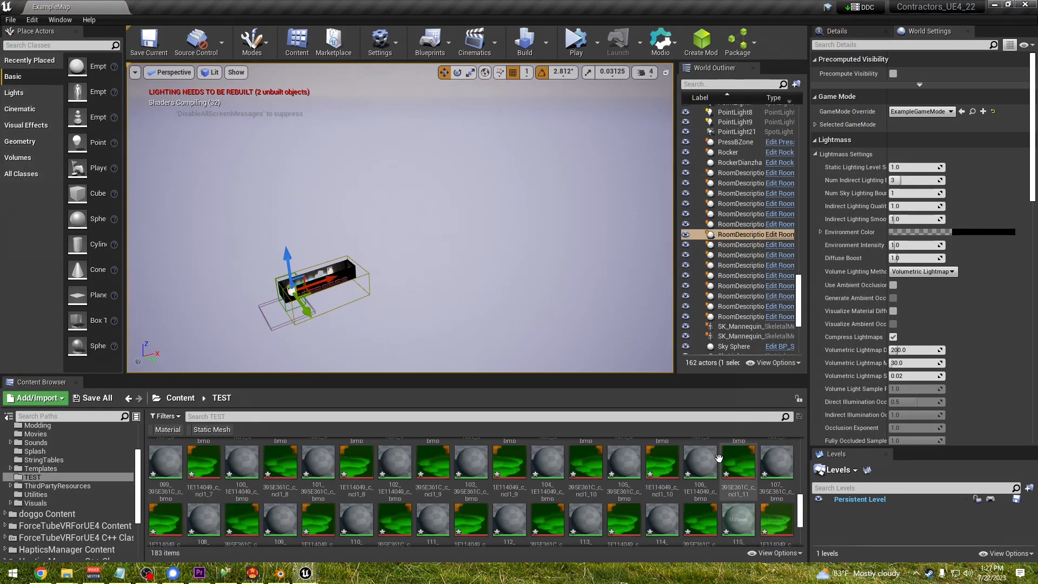